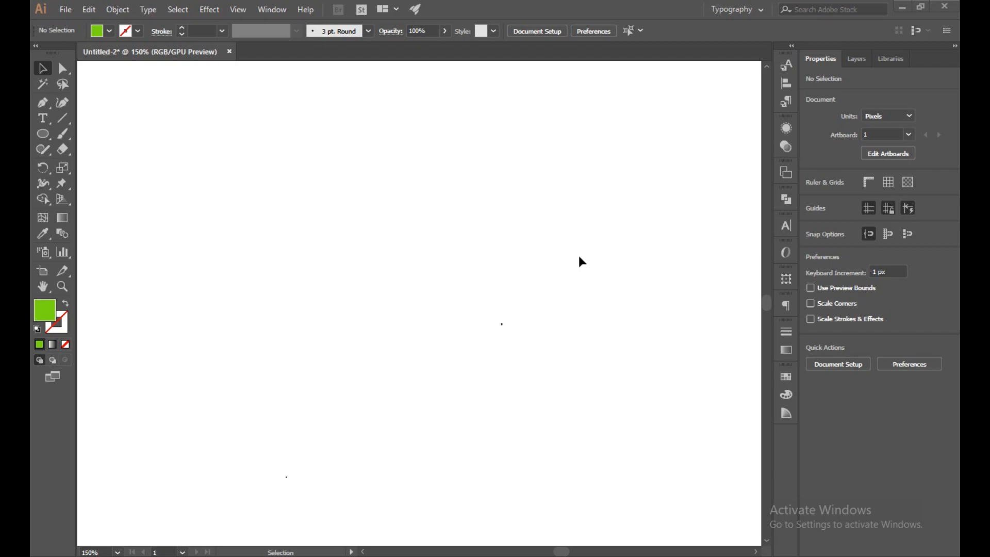
{"action": "mouse_move", "coordinate": [486, 436]}
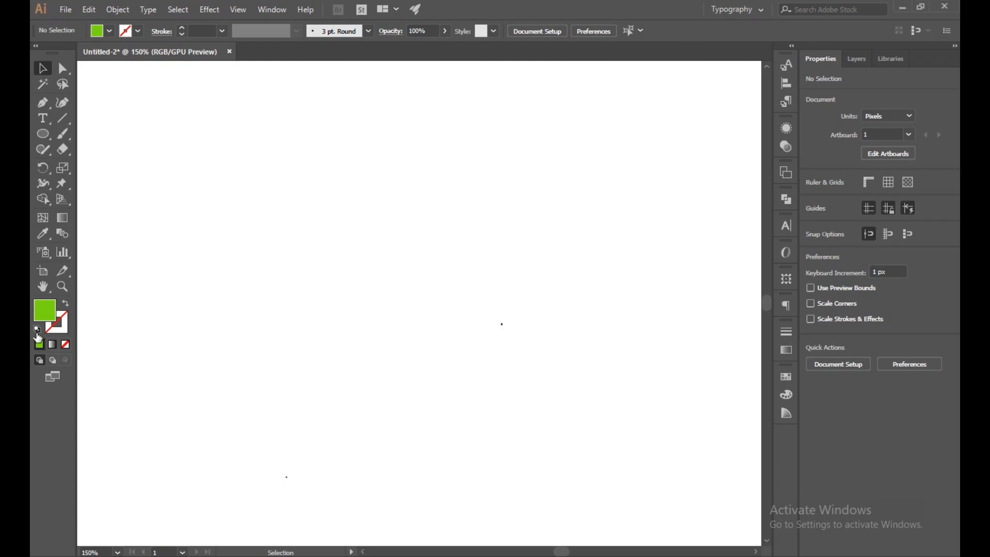
Reset fill and stroke to the default white fill with black outline
{"action": "left_click", "coordinate": [38, 336]}
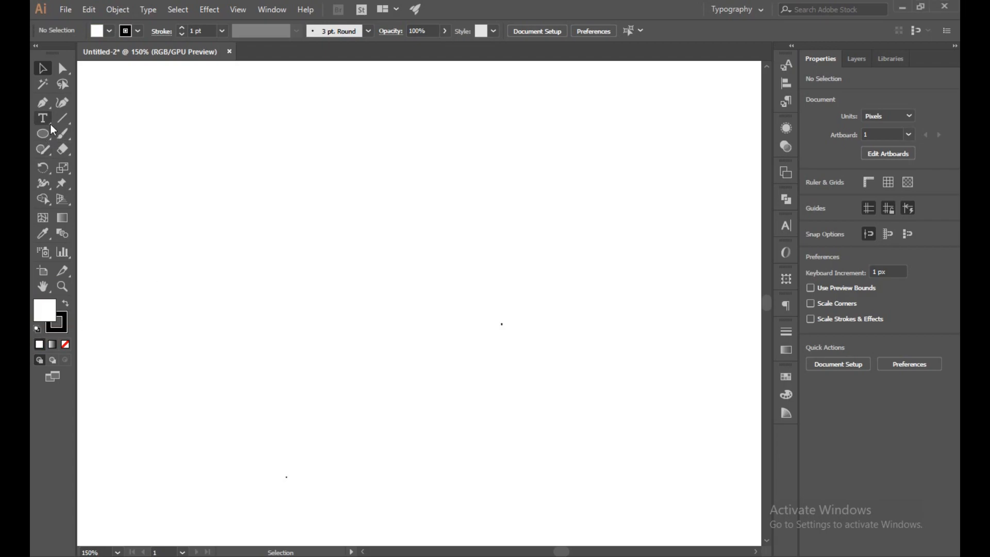
Draw a large and a small circle and centre-align them into a concentric ring
{"action": "left_click", "coordinate": [42, 133]}
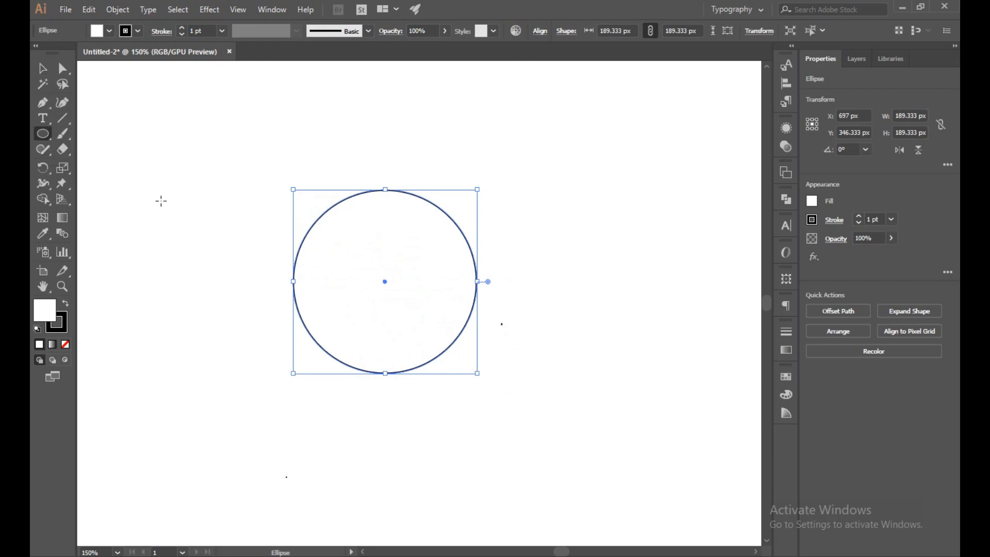
{"action": "mouse_move", "coordinate": [138, 186]}
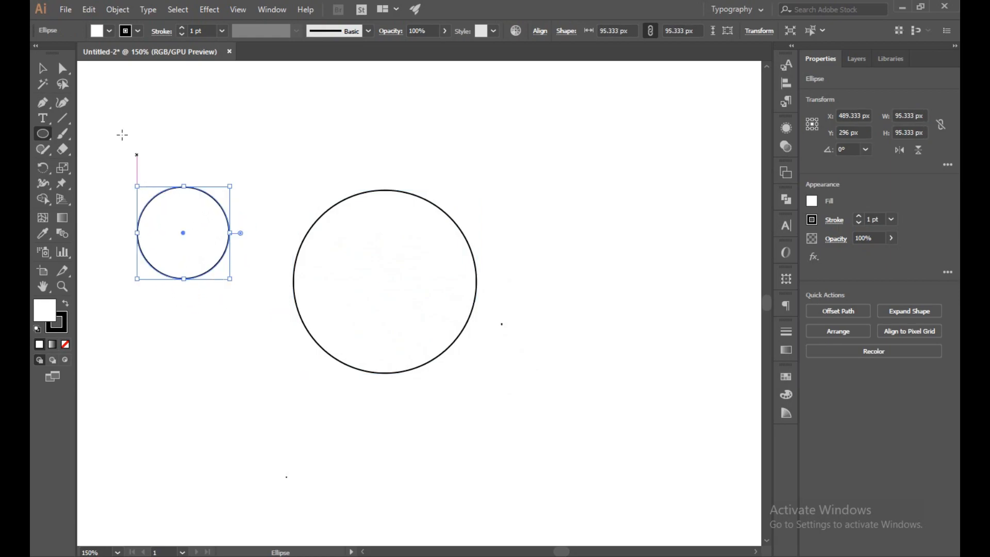
{"action": "left_click", "coordinate": [42, 68]}
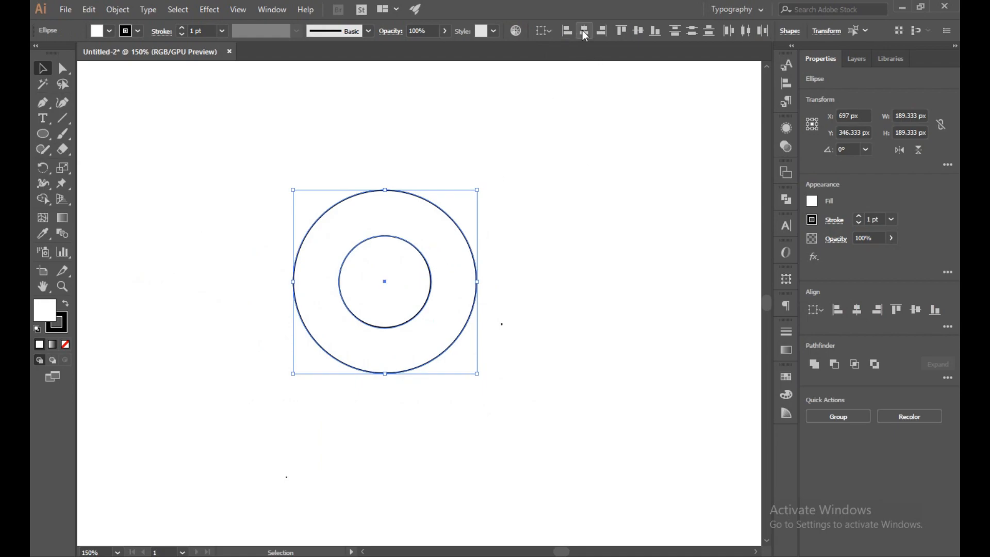
{"action": "mouse_move", "coordinate": [637, 30]}
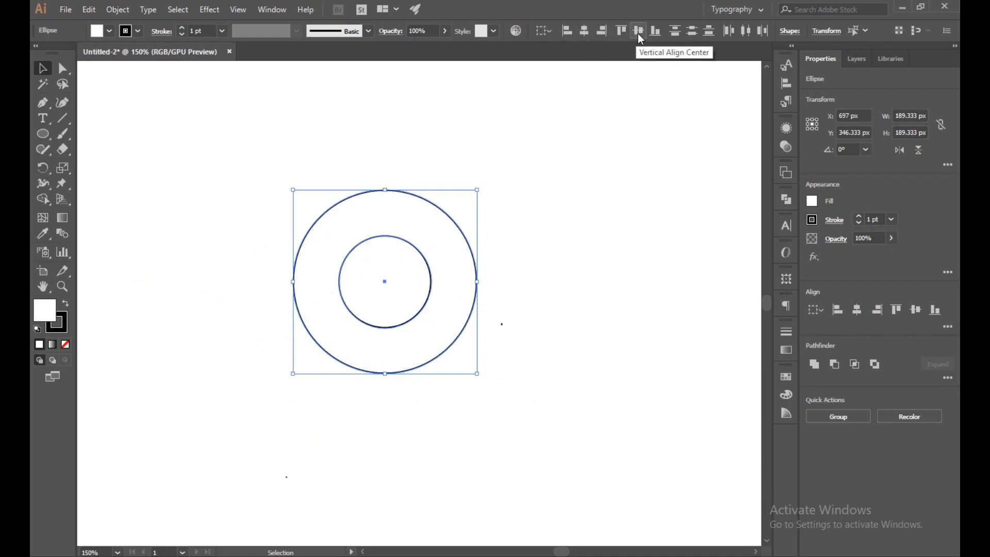
{"action": "left_click", "coordinate": [448, 396]}
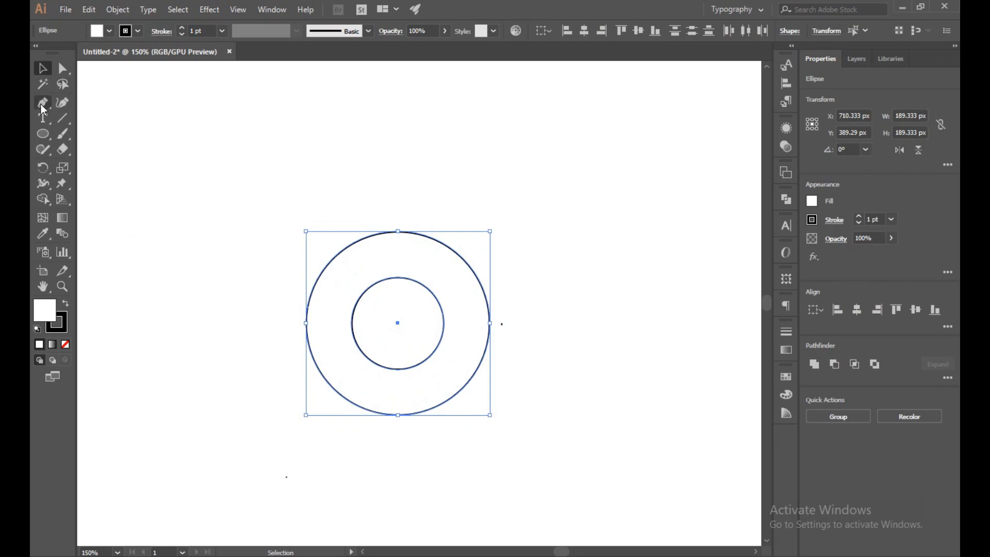
Draw a vertical Pen line and snap it to the outer circle's left edge
{"action": "left_click", "coordinate": [42, 103]}
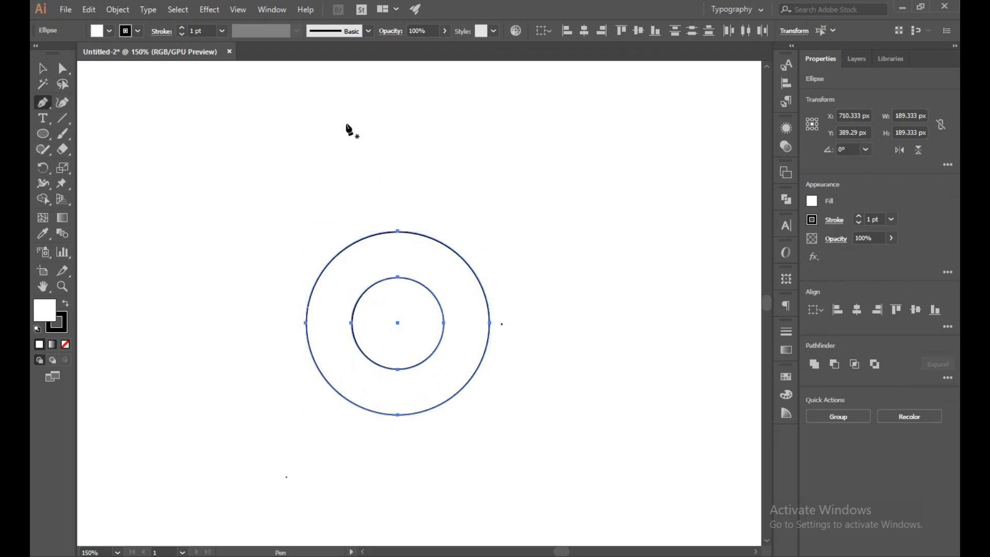
{"action": "mouse_move", "coordinate": [341, 174]}
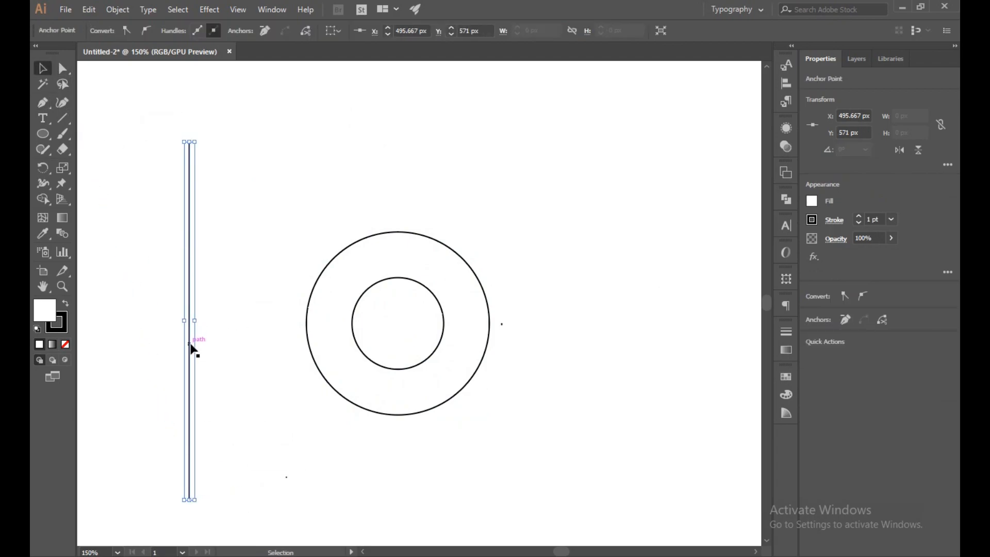
{"action": "left_click_drag", "start_coordinate": [189, 322], "coordinate": [352, 309]}
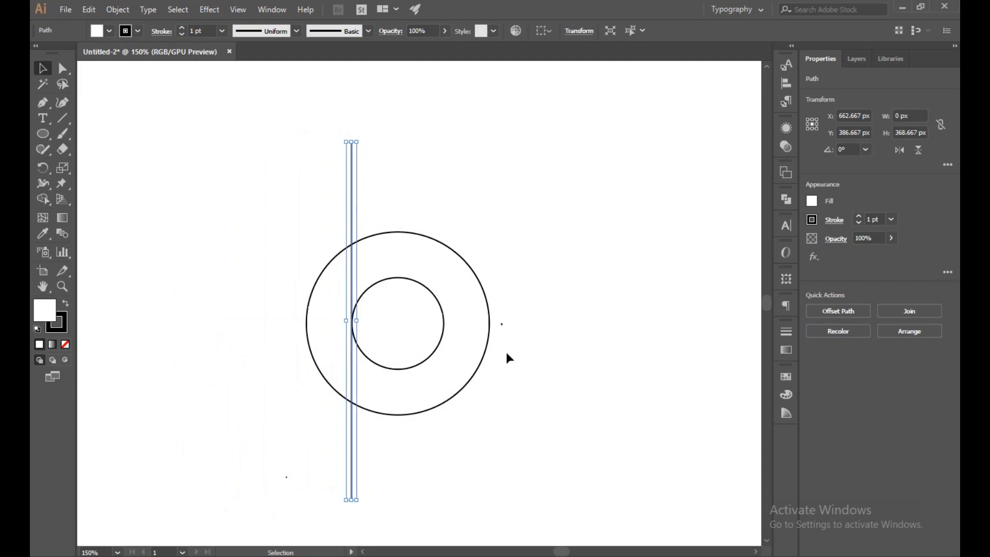
{"action": "left_click", "coordinate": [42, 68]}
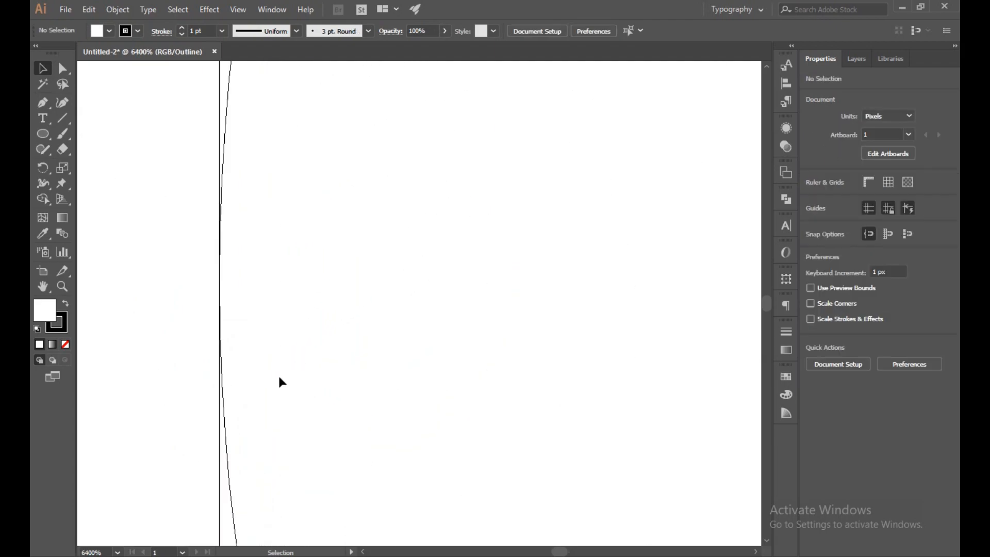
Duplicate the vertical line so the copy touches the inner circle's left edge
{"action": "left_click", "coordinate": [62, 68]}
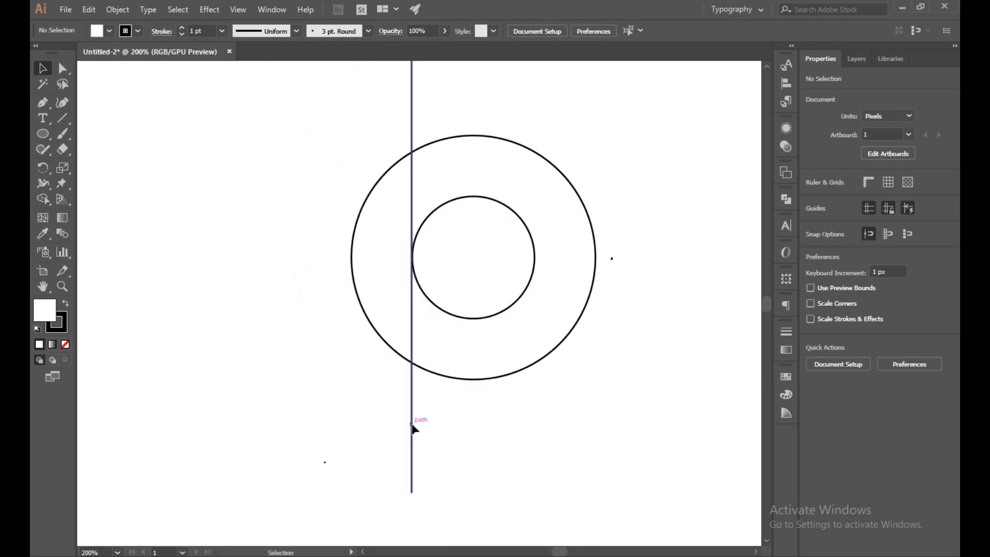
{"action": "left_click", "coordinate": [411, 419]}
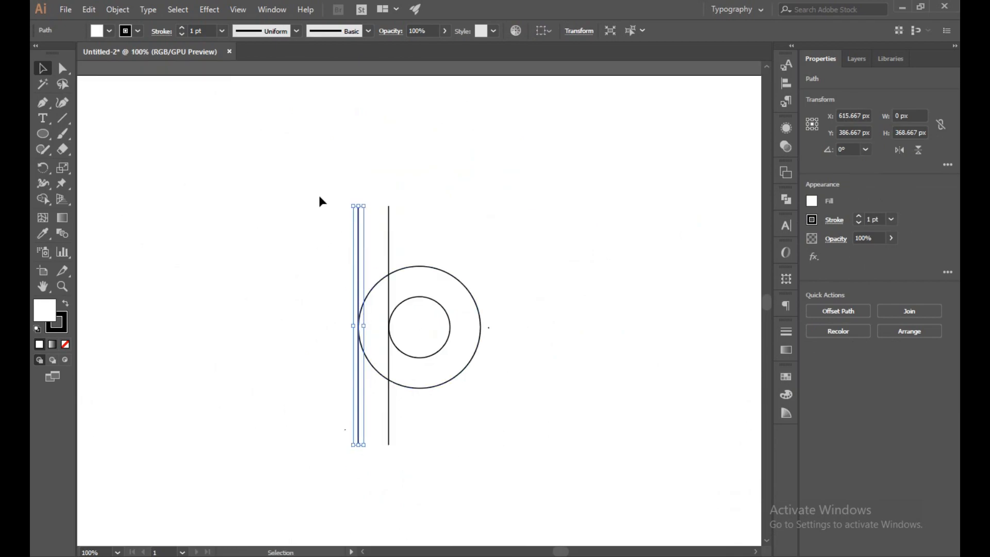
{"action": "left_click", "coordinate": [637, 30]}
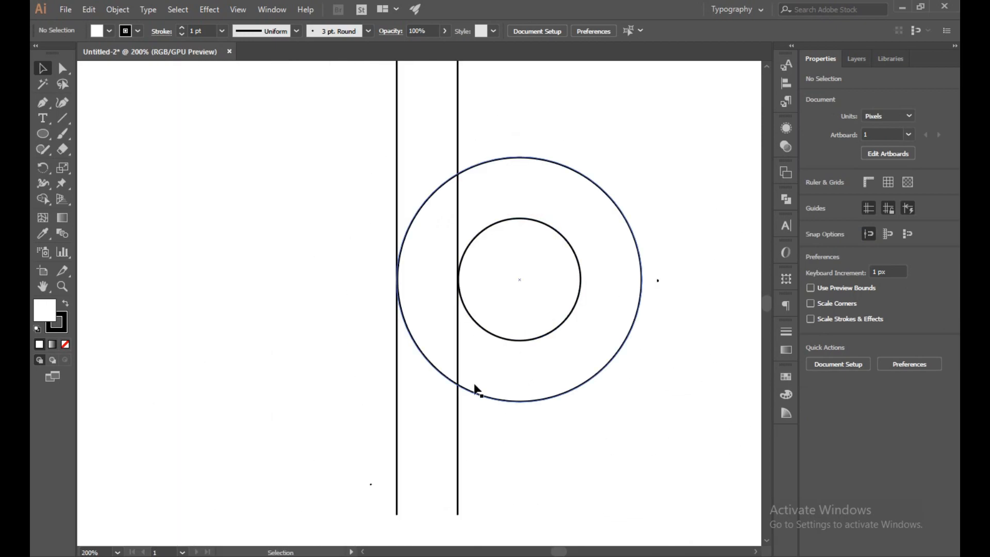
Copy the outer circle rightwards so its left edge touches the right vertical line
{"action": "left_click", "coordinate": [475, 392]}
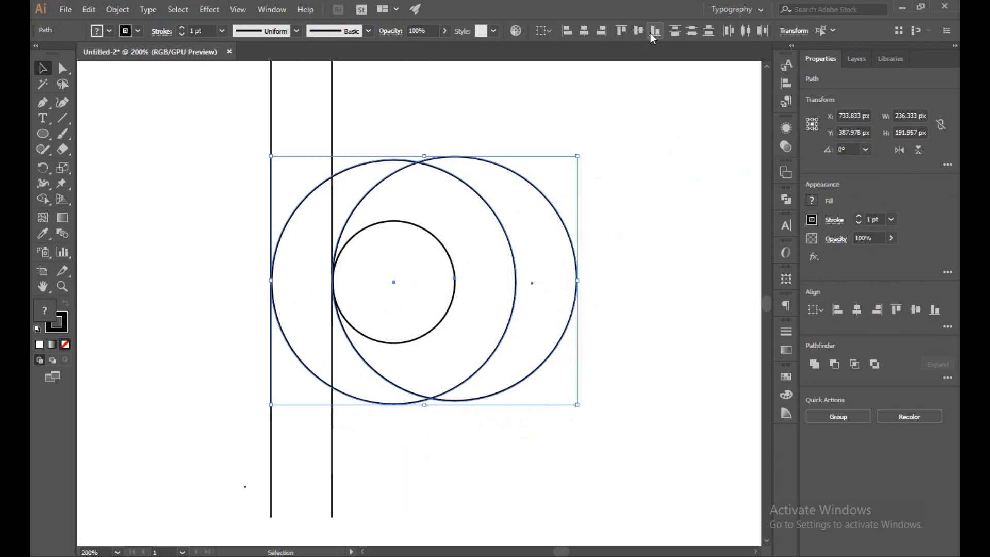
{"action": "left_click", "coordinate": [489, 379]}
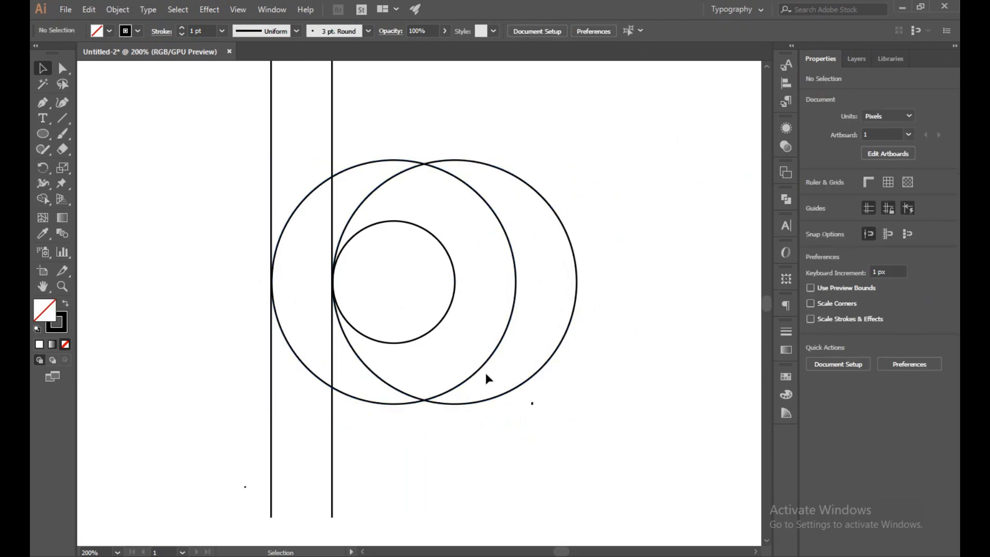
{"action": "key", "text": "ctrl+y"}
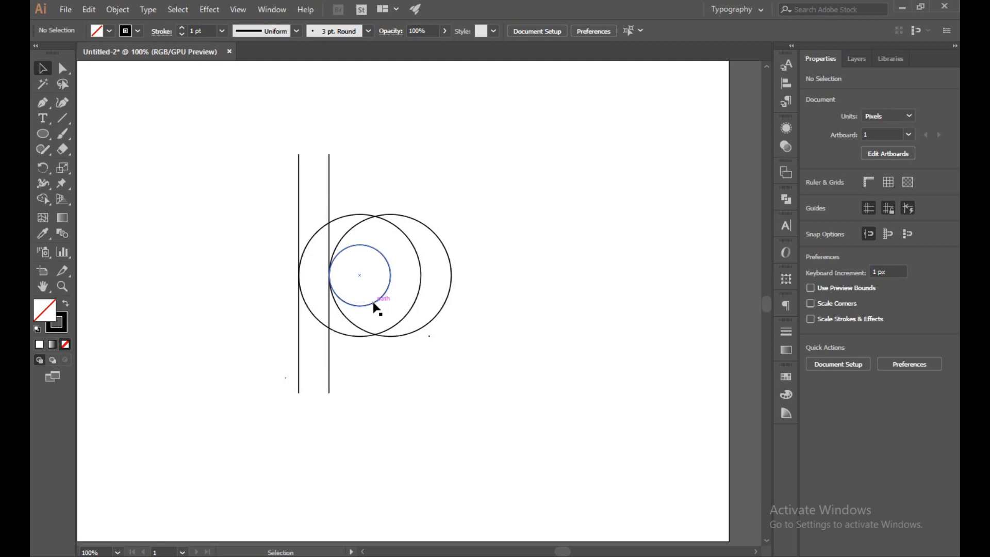
Copy the small circle above the rings, centred on the left line and touching the right line
{"action": "left_click", "coordinate": [358, 275]}
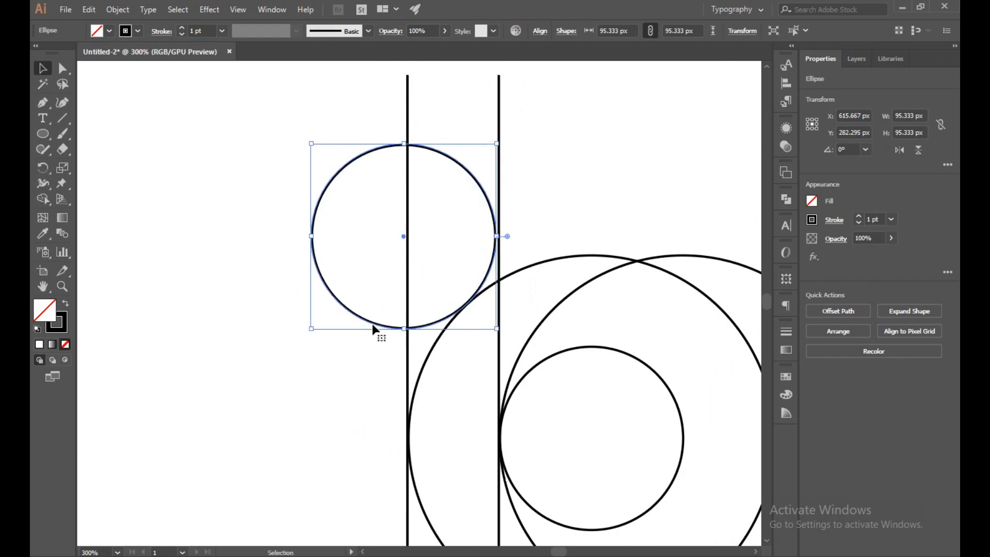
{"action": "key", "text": "ctrl+y"}
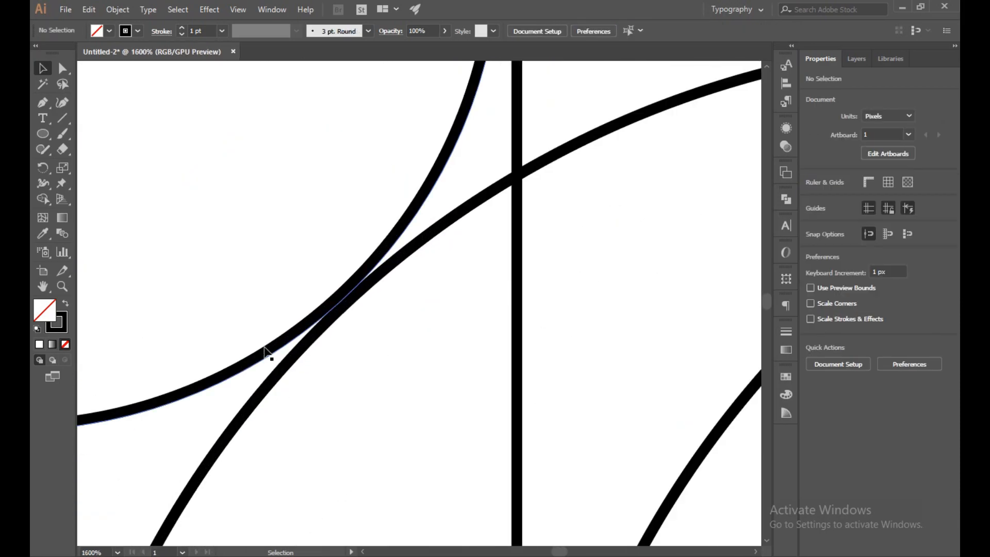
{"action": "left_click", "coordinate": [272, 353]}
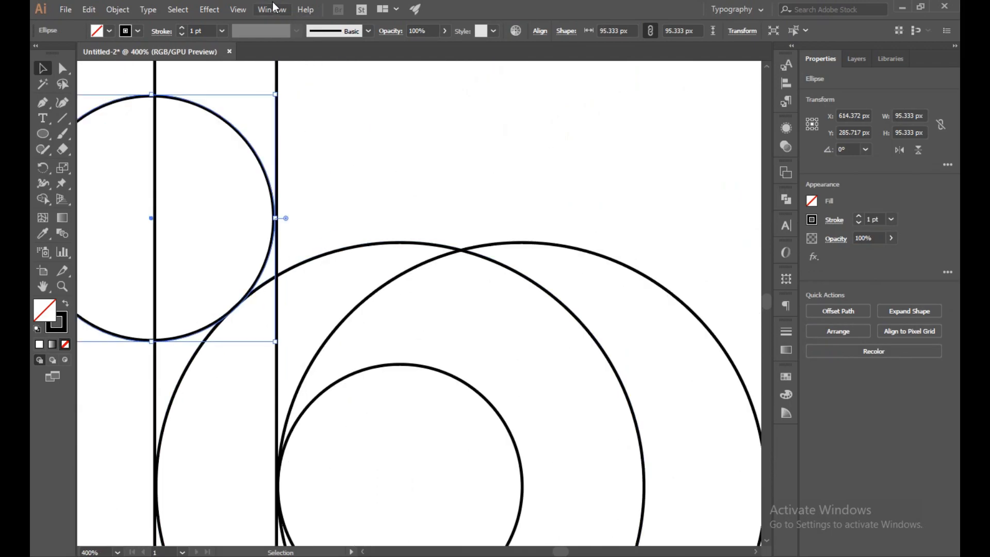
{"action": "left_click", "coordinate": [237, 9]}
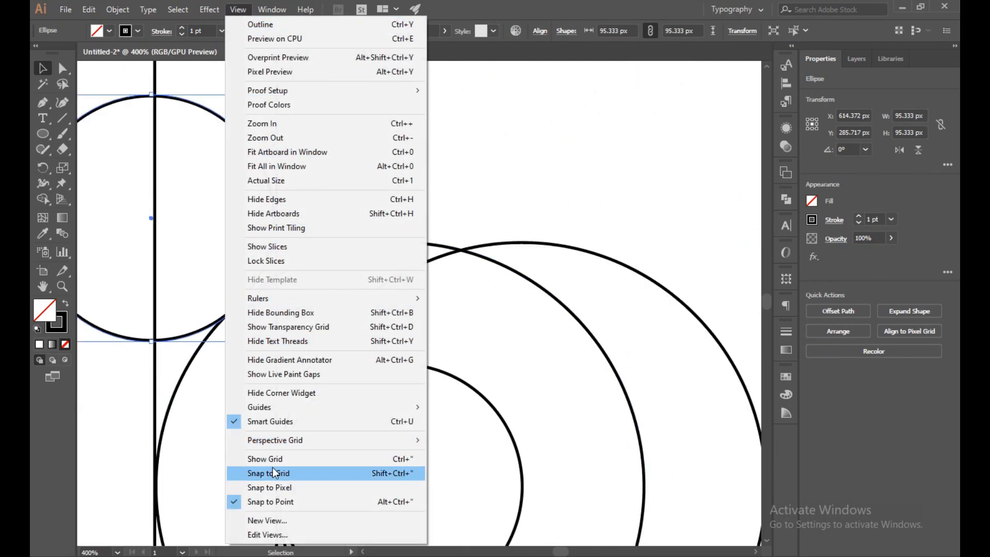
{"action": "mouse_move", "coordinate": [298, 466]}
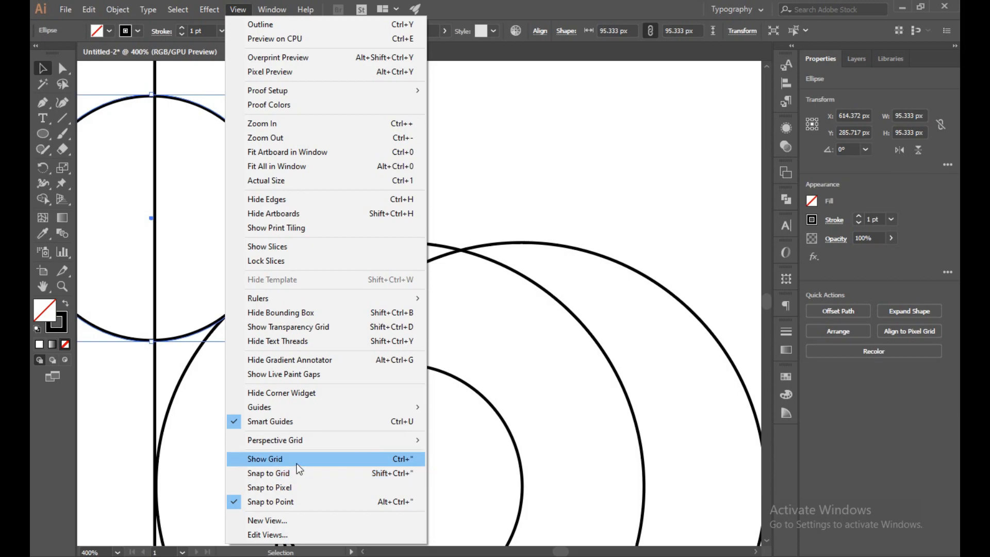
{"action": "left_click", "coordinate": [264, 458]}
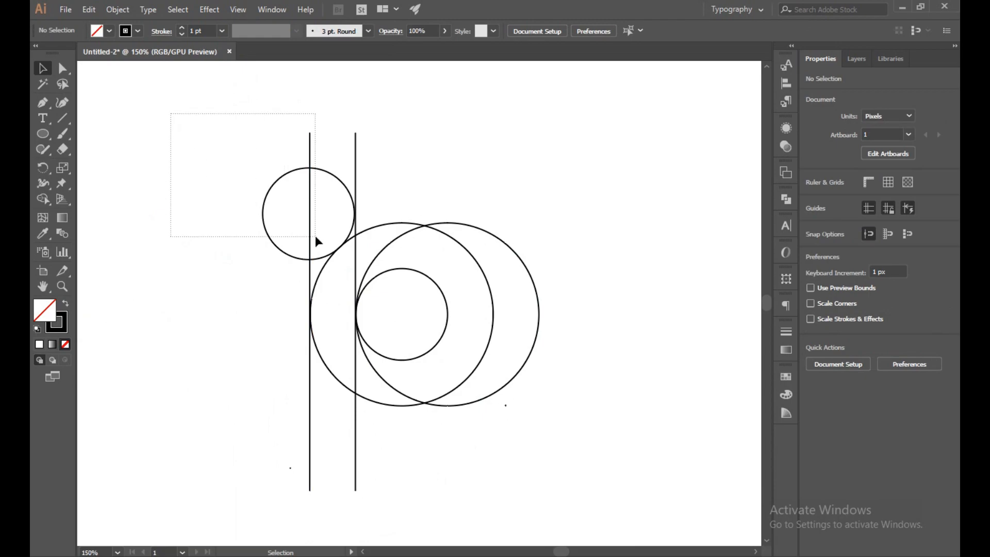
Select all paths, switch to Shape Builder and set the fill to light green AFF460
{"action": "key", "text": "ctrl+a"}
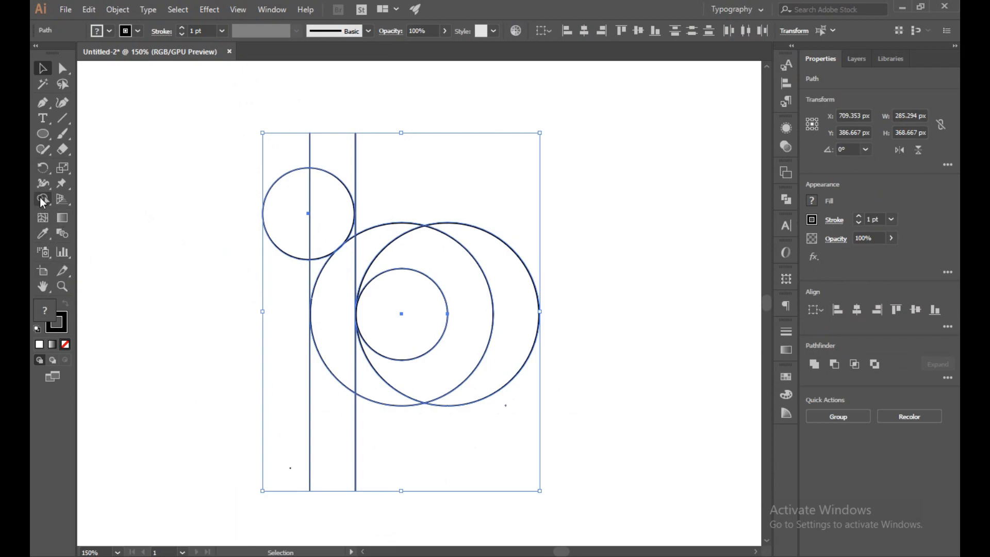
{"action": "left_click", "coordinate": [42, 198]}
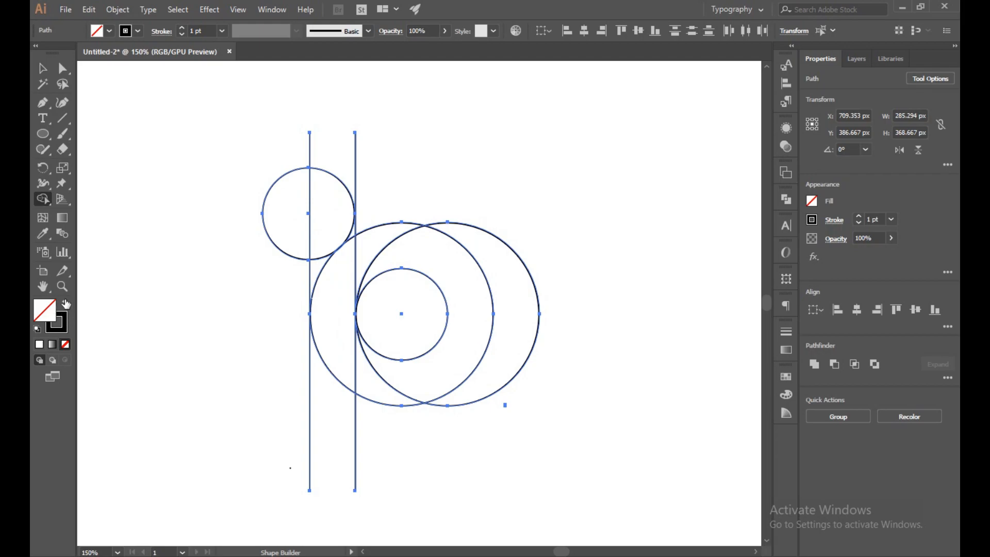
{"action": "left_click", "coordinate": [65, 303]}
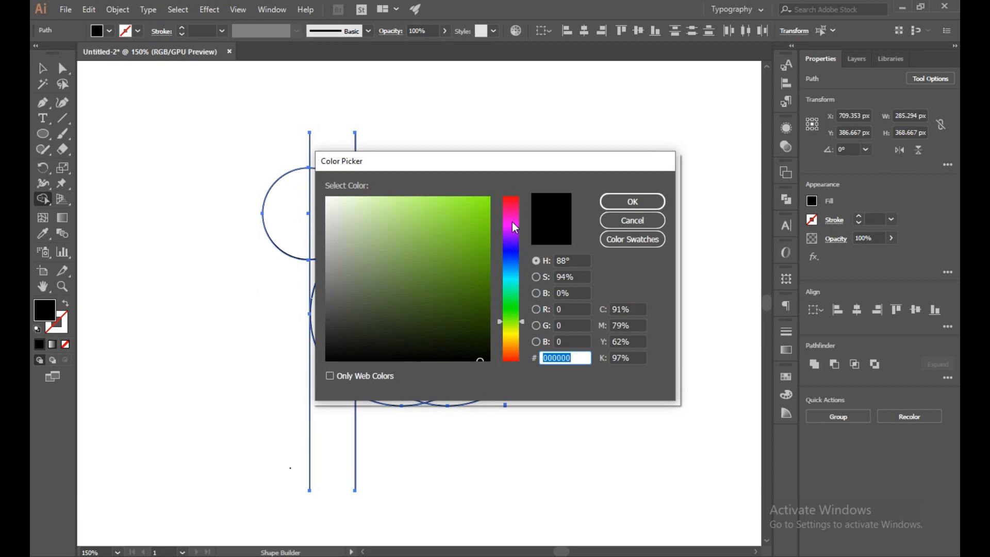
{"action": "left_click", "coordinate": [427, 202]}
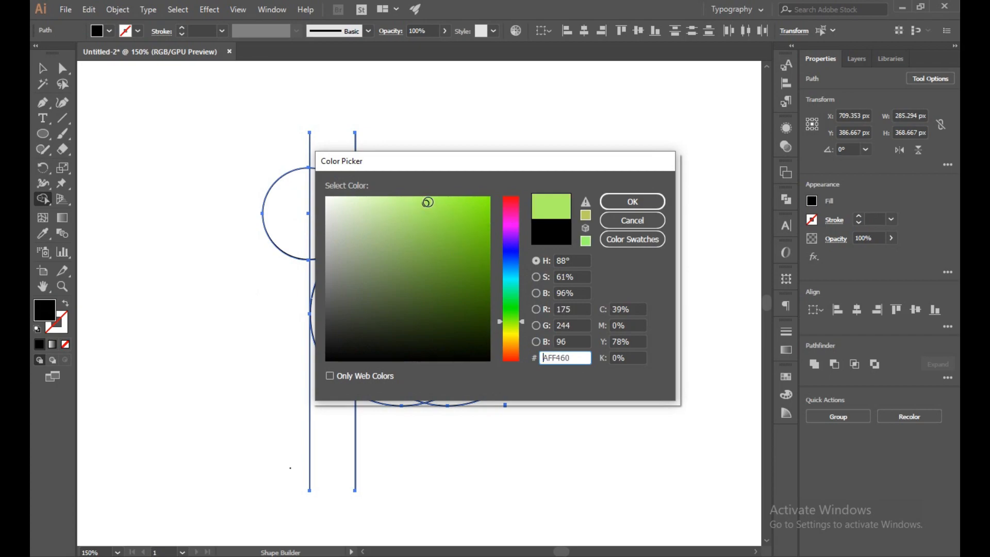
{"action": "left_click", "coordinate": [631, 201]}
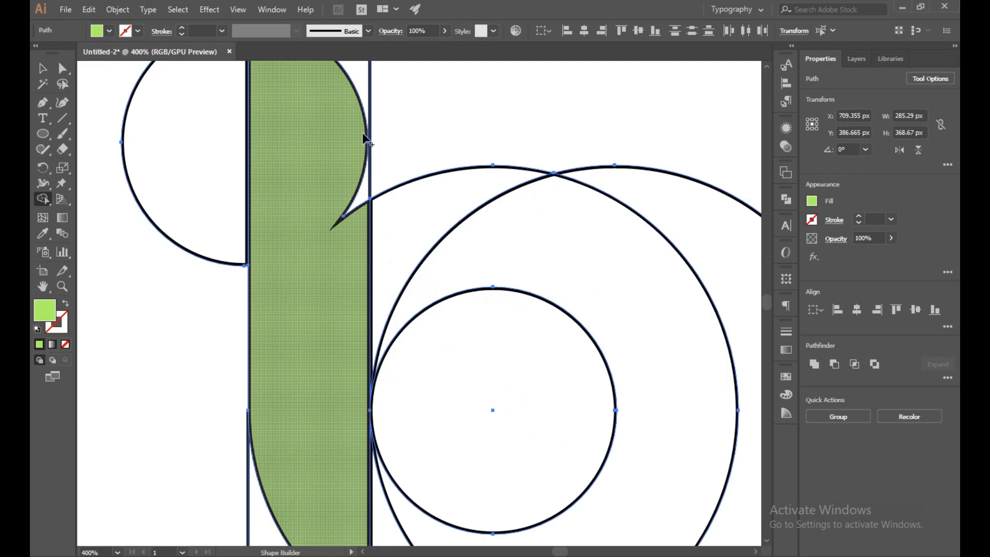
Fill the stem region between the vertical lines with light green using Shape Builder
{"action": "left_click", "coordinate": [366, 146]}
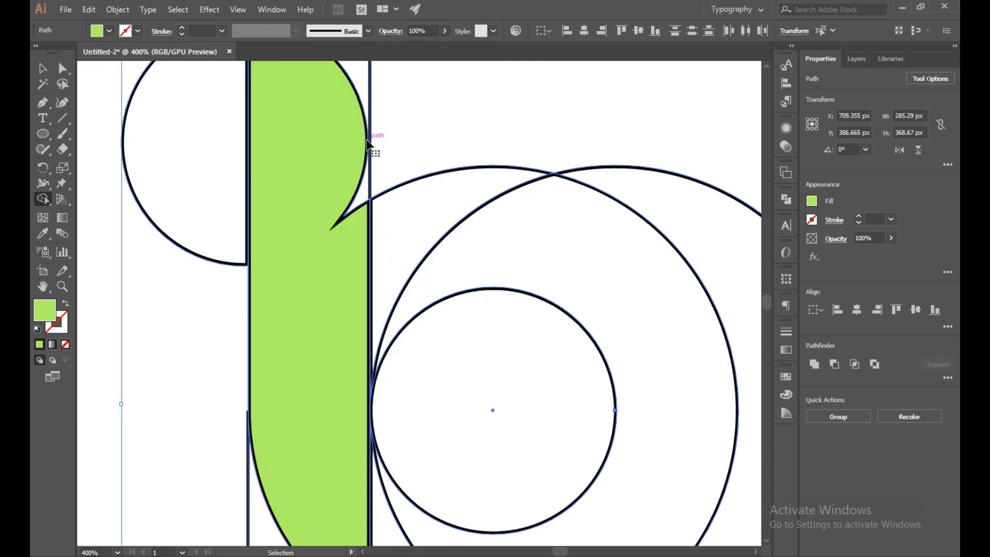
{"action": "left_click", "coordinate": [42, 199]}
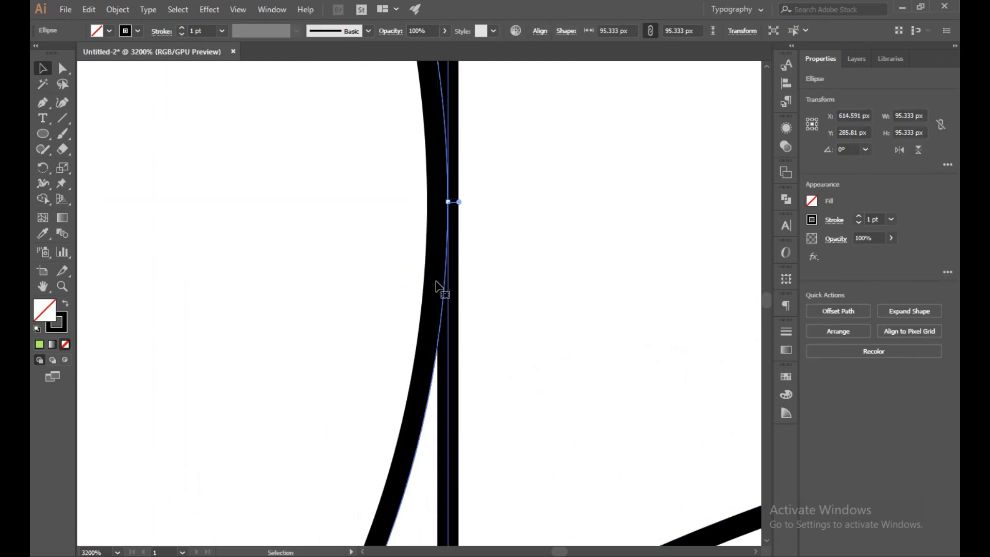
Remove the green stem fill, return to plain outlines and bring up the colour panel
{"action": "left_click", "coordinate": [293, 202]}
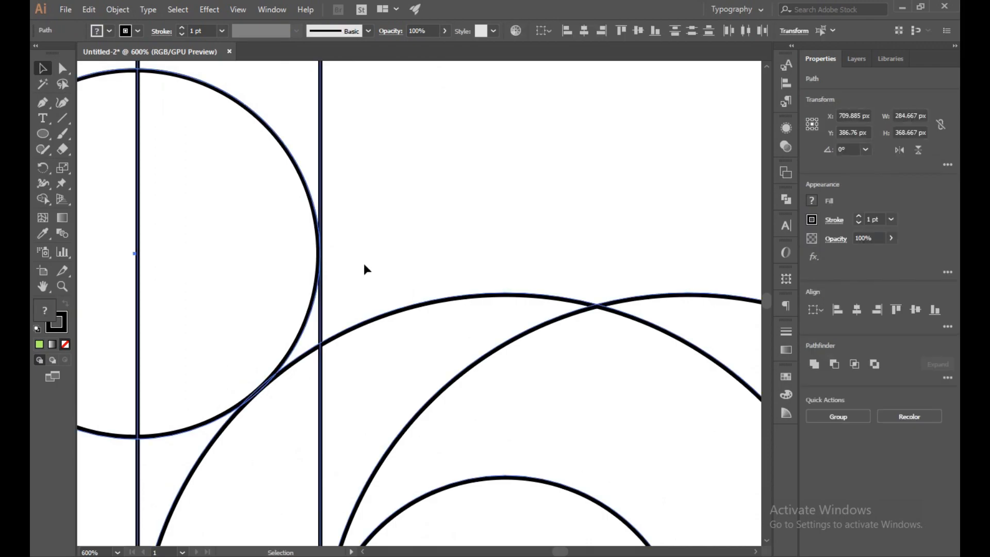
{"action": "left_click", "coordinate": [43, 200]}
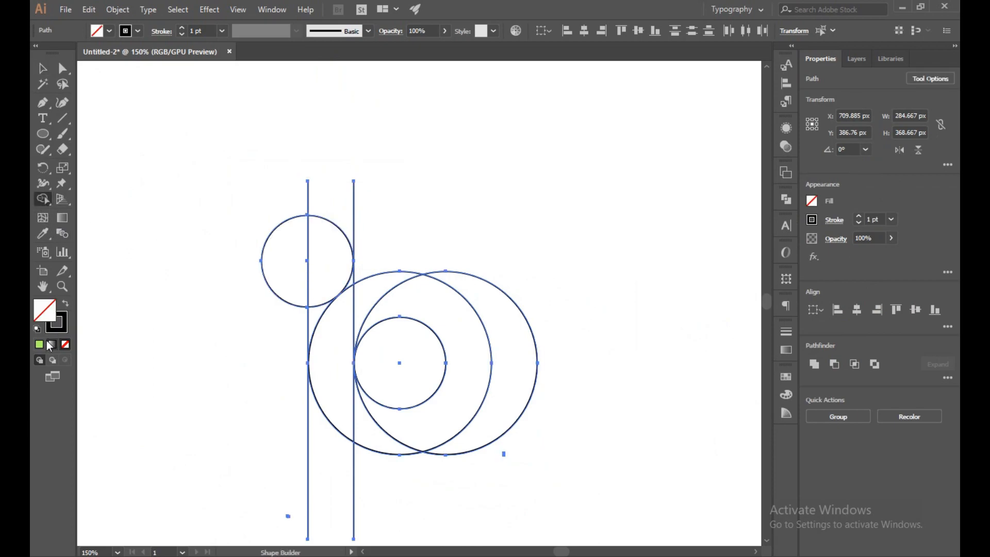
{"action": "left_click", "coordinate": [39, 344]}
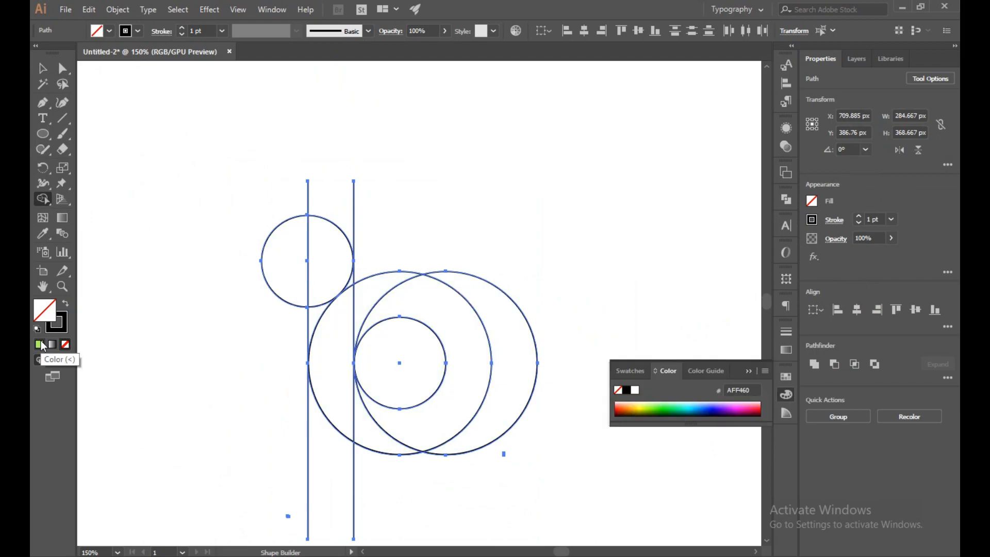
Set the fill to light green ADF955 for the curved stem
{"action": "left_click", "coordinate": [39, 343]}
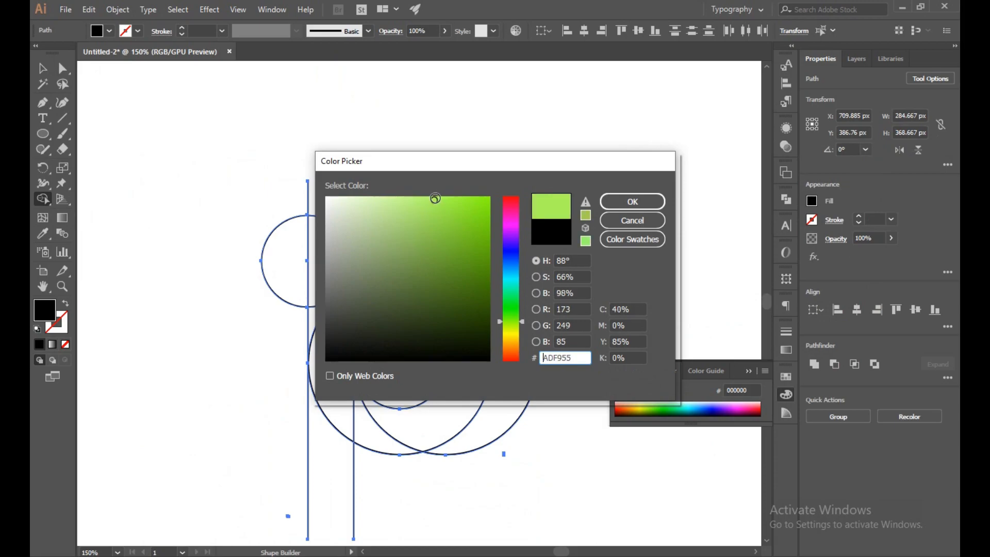
{"action": "left_click", "coordinate": [631, 201]}
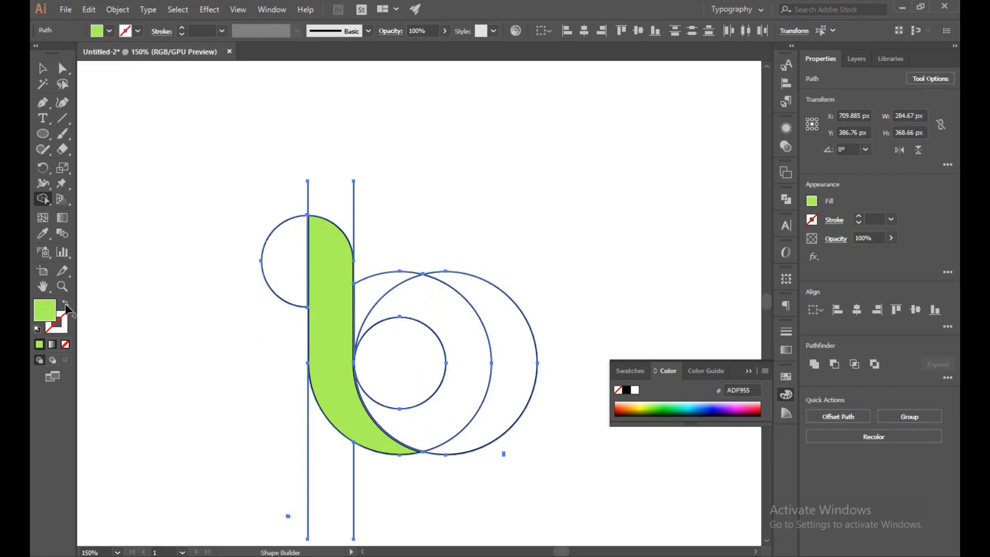
Change the fill to a slightly lighter green C3F97D
{"action": "double_click", "coordinate": [44, 310]}
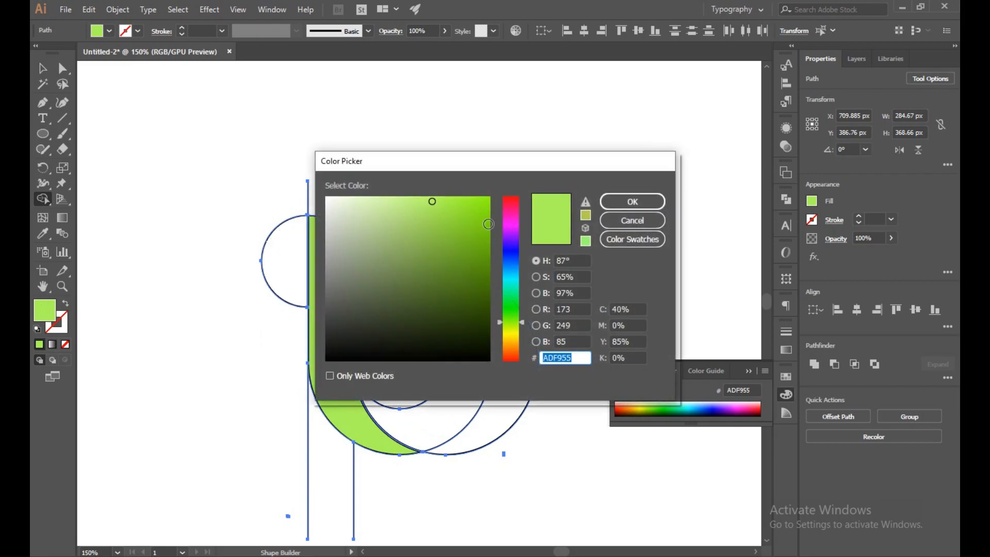
{"action": "left_click", "coordinate": [407, 203]}
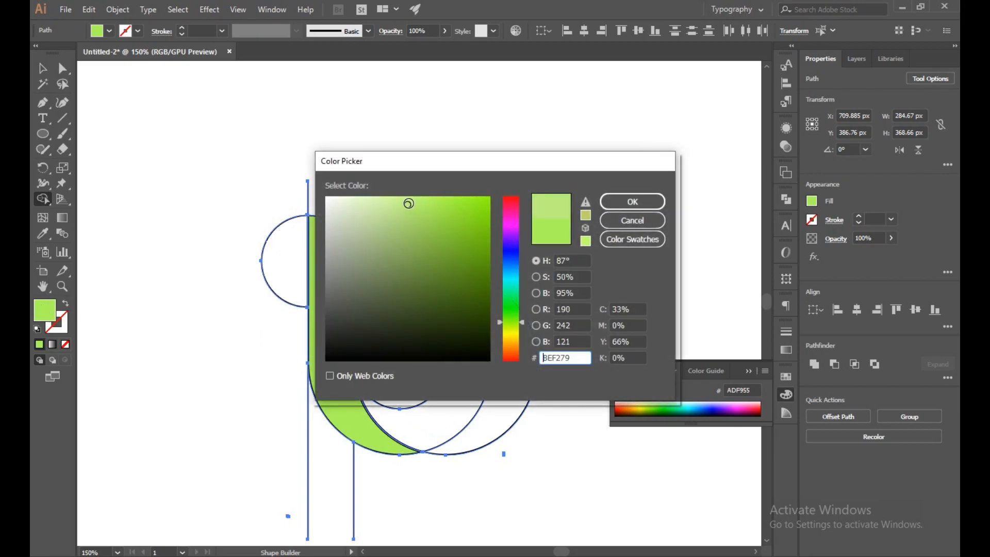
{"action": "left_click", "coordinate": [408, 200]}
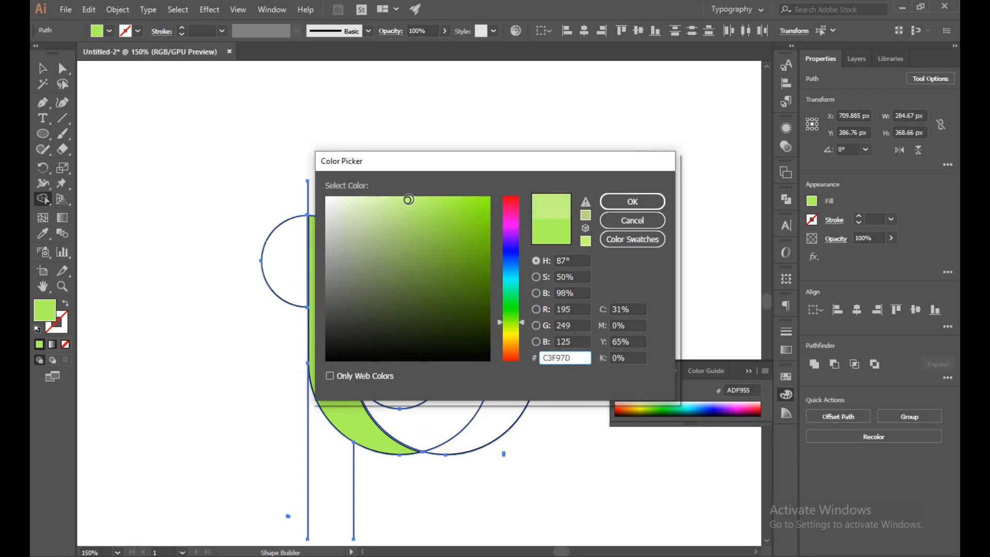
{"action": "left_click", "coordinate": [630, 201]}
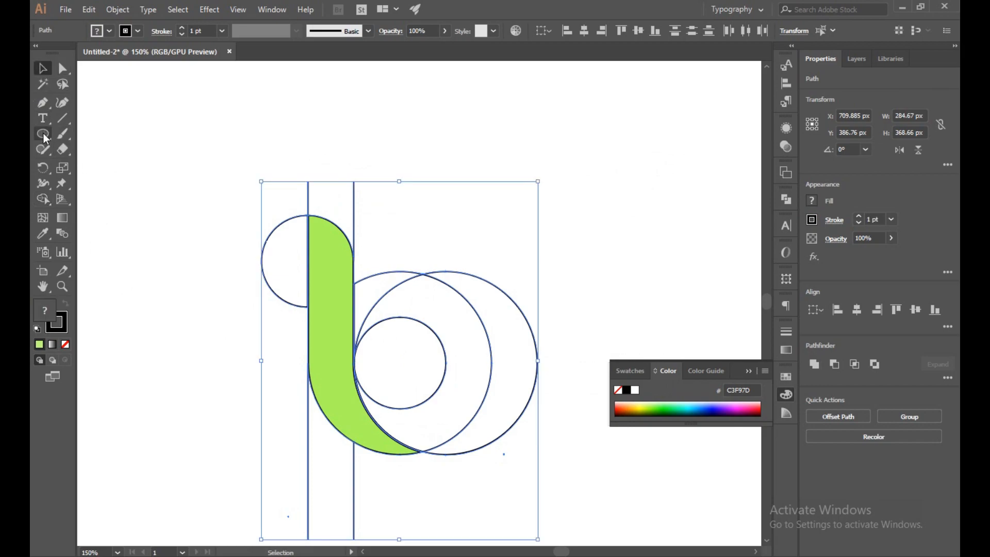
{"action": "left_click", "coordinate": [43, 134]}
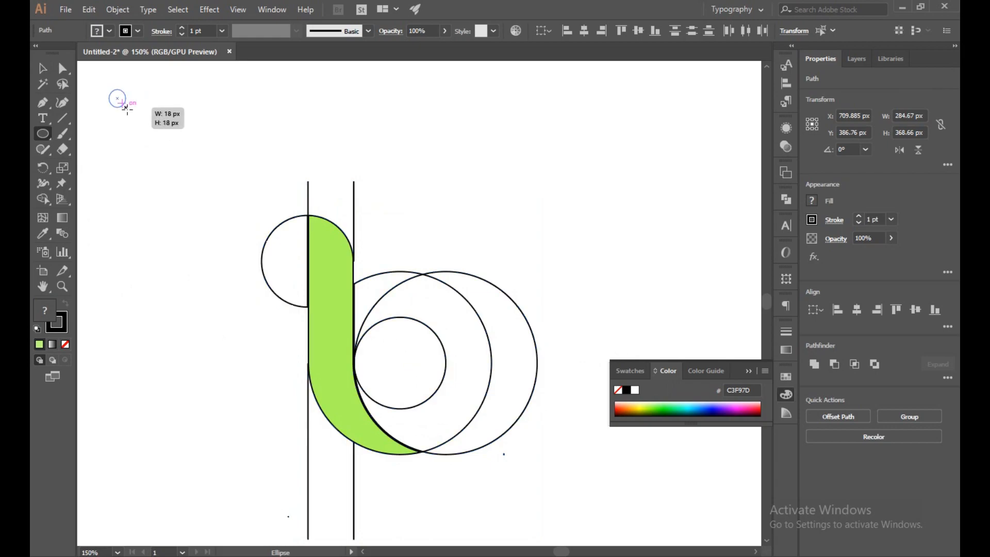
{"action": "left_click_drag", "start_coordinate": [115, 99], "coordinate": [181, 154]}
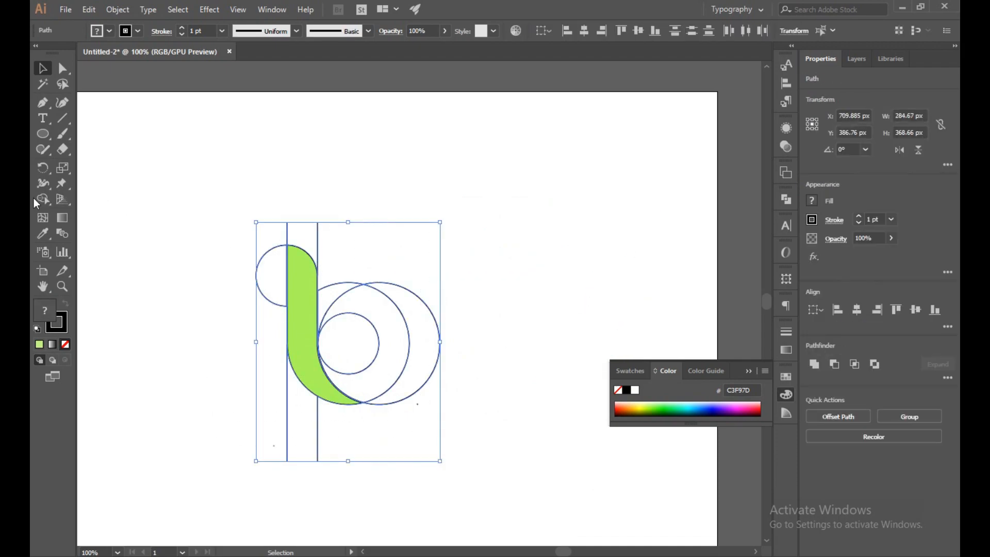
{"action": "left_click", "coordinate": [41, 199]}
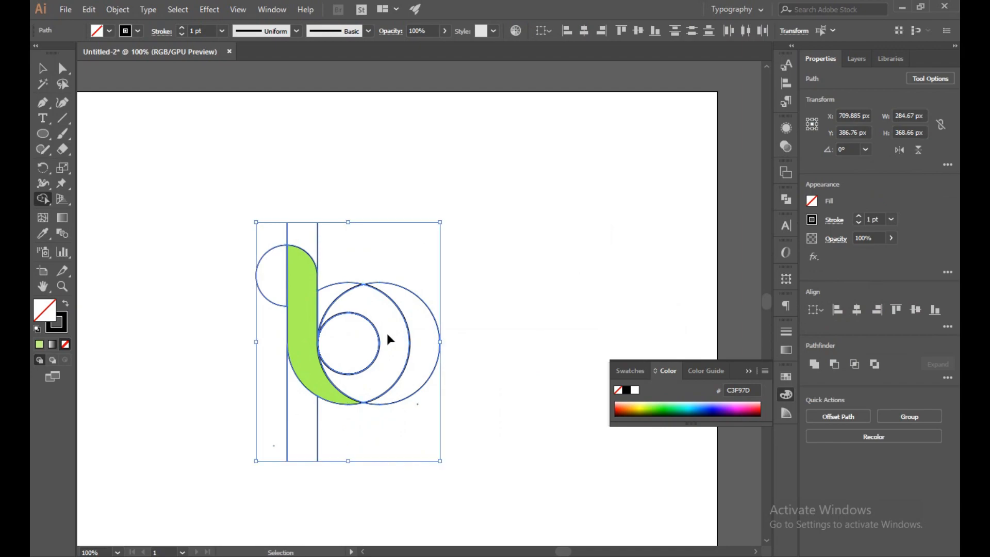
{"action": "left_click", "coordinate": [40, 348]}
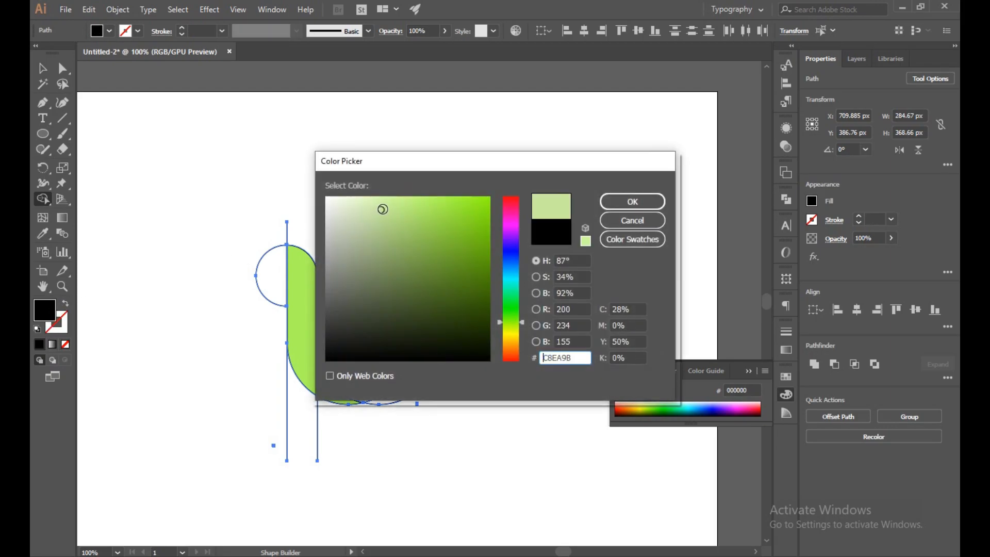
Fill the ring-shaped bowl of the b with pale green C8EA9B
{"action": "left_click", "coordinate": [630, 200]}
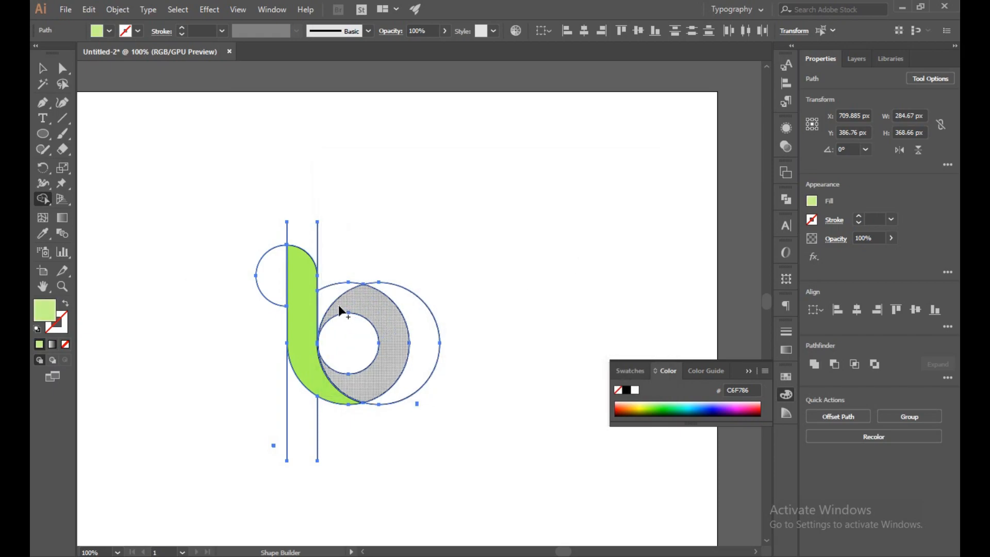
{"action": "left_click", "coordinate": [379, 310]}
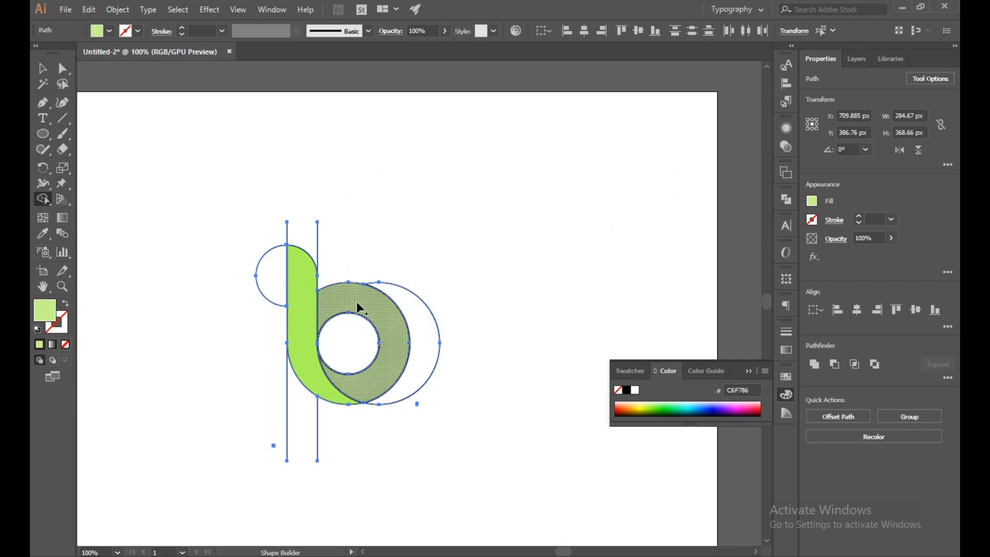
{"action": "mouse_move", "coordinate": [374, 387]}
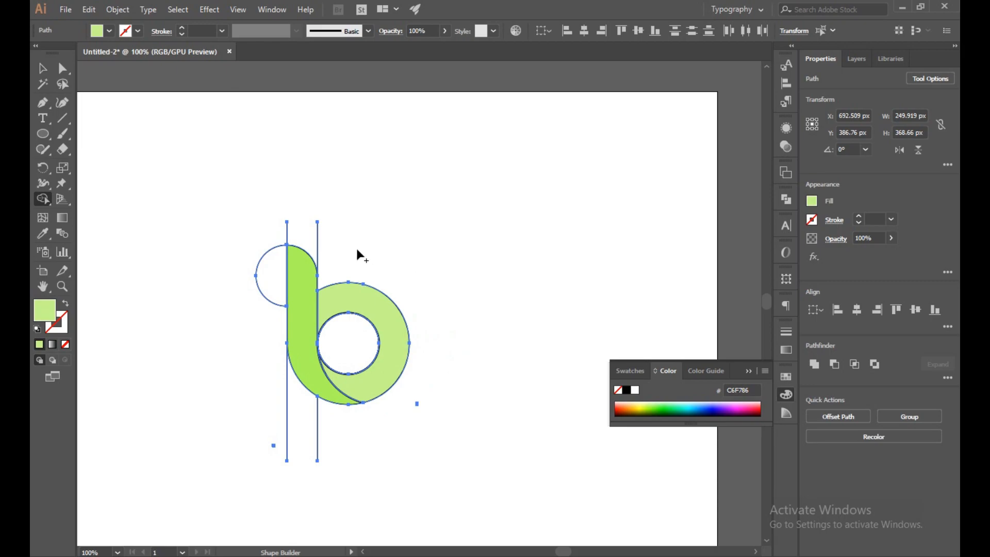
{"action": "mouse_move", "coordinate": [262, 234]}
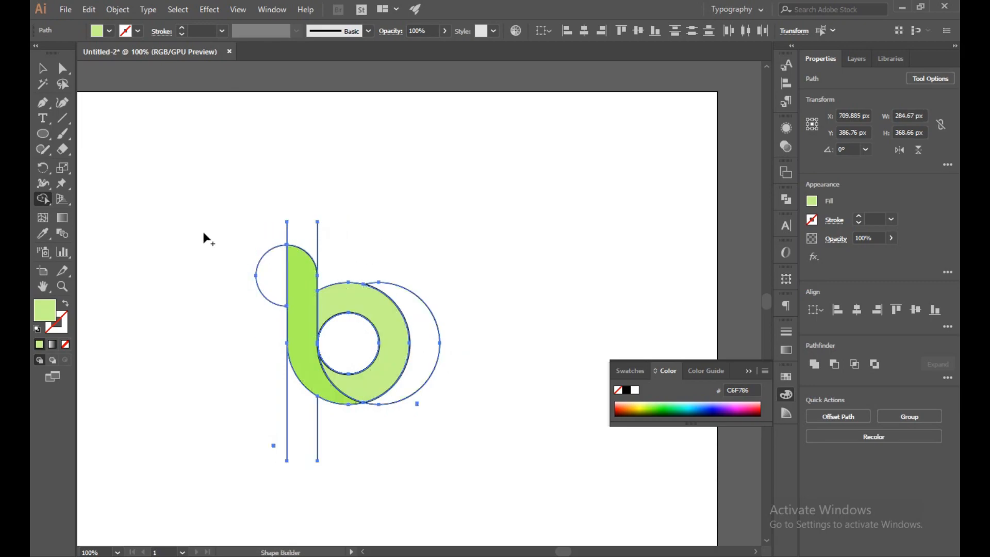
{"action": "left_click", "coordinate": [41, 134]}
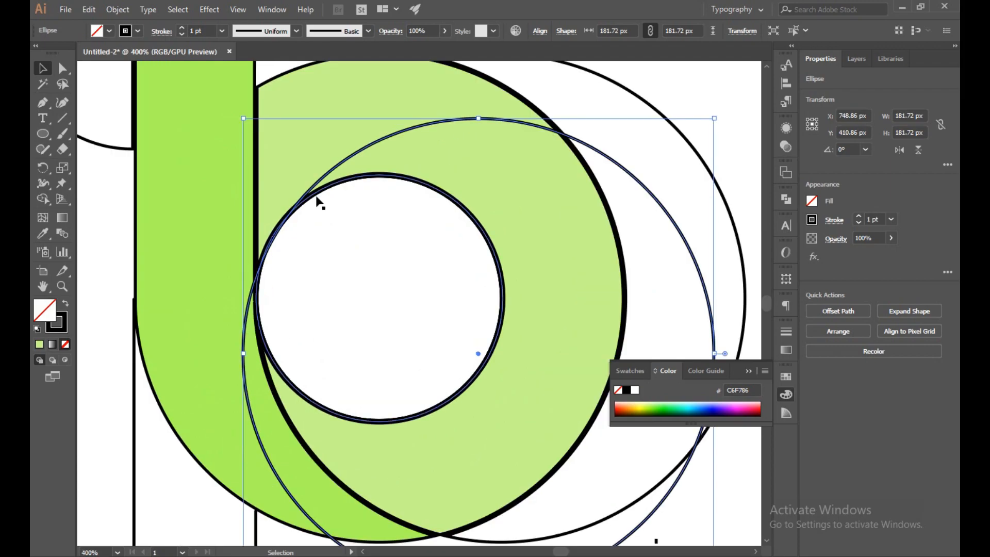
Nudge the middle and outer construction circles up and right to meet the b's bowl
{"action": "left_click_drag", "start_coordinate": [319, 202], "coordinate": [315, 189]}
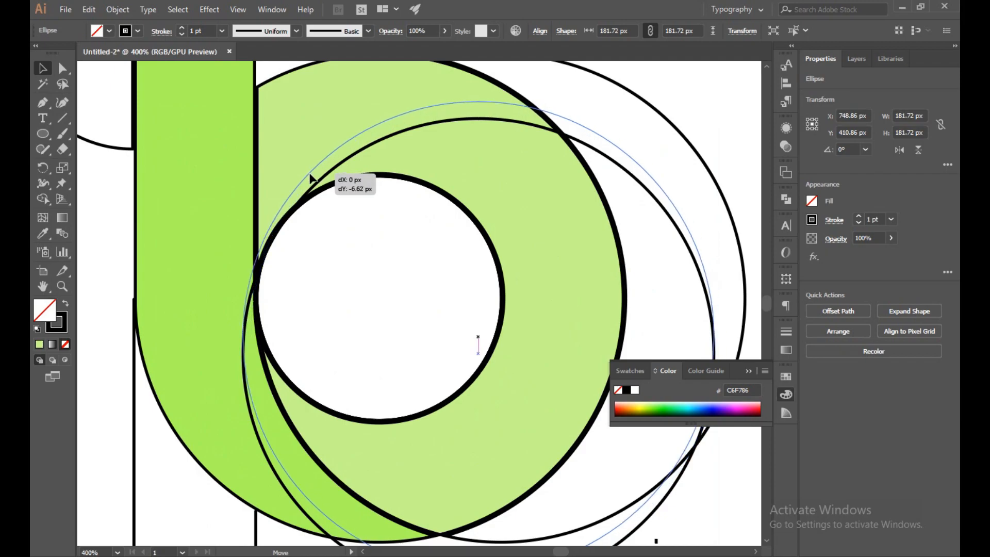
{"action": "left_click_drag", "start_coordinate": [312, 179], "coordinate": [319, 173]}
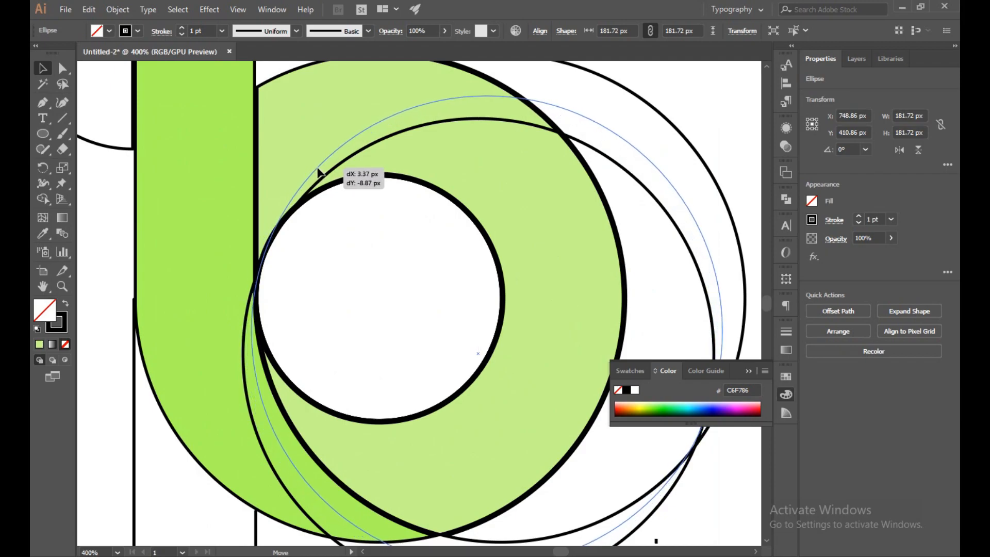
{"action": "left_click", "coordinate": [474, 114]}
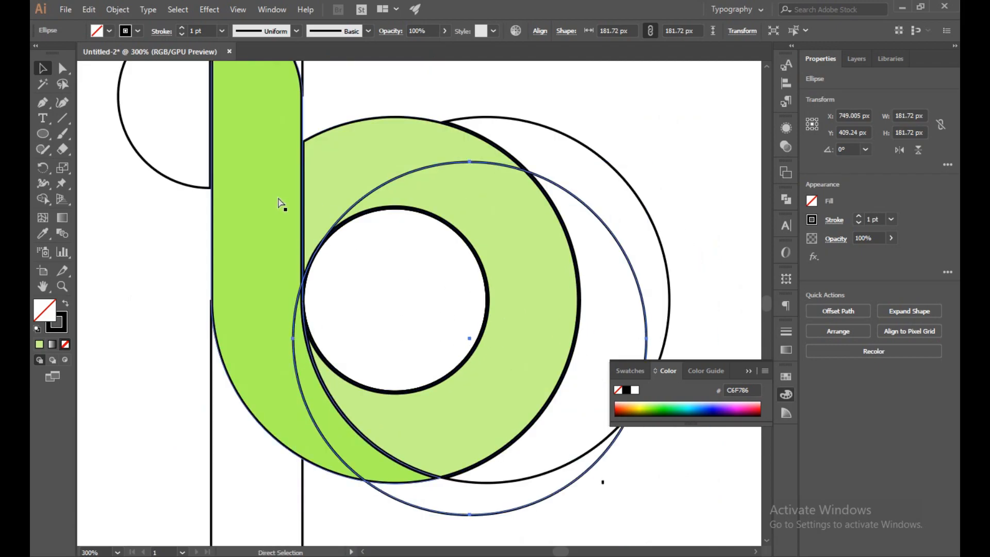
With all shapes selected, fill the upper arc region bright green using Shape Builder
{"action": "left_click", "coordinate": [42, 199]}
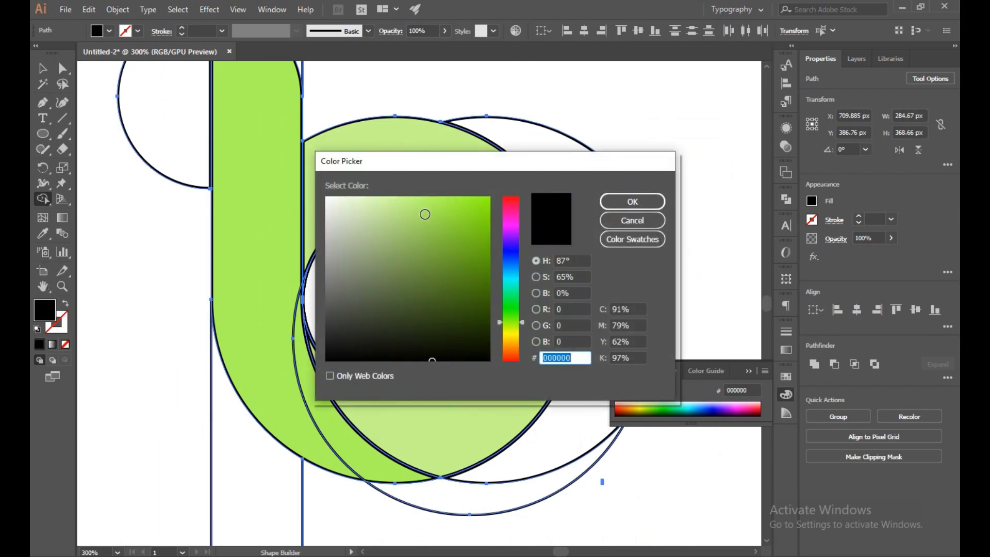
{"action": "left_click", "coordinate": [630, 201]}
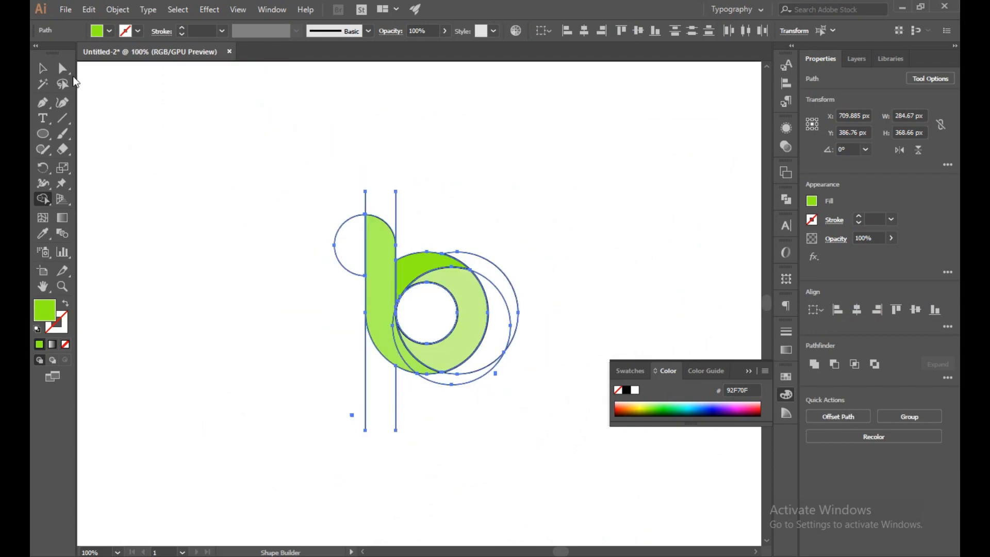
{"action": "left_click", "coordinate": [272, 306]}
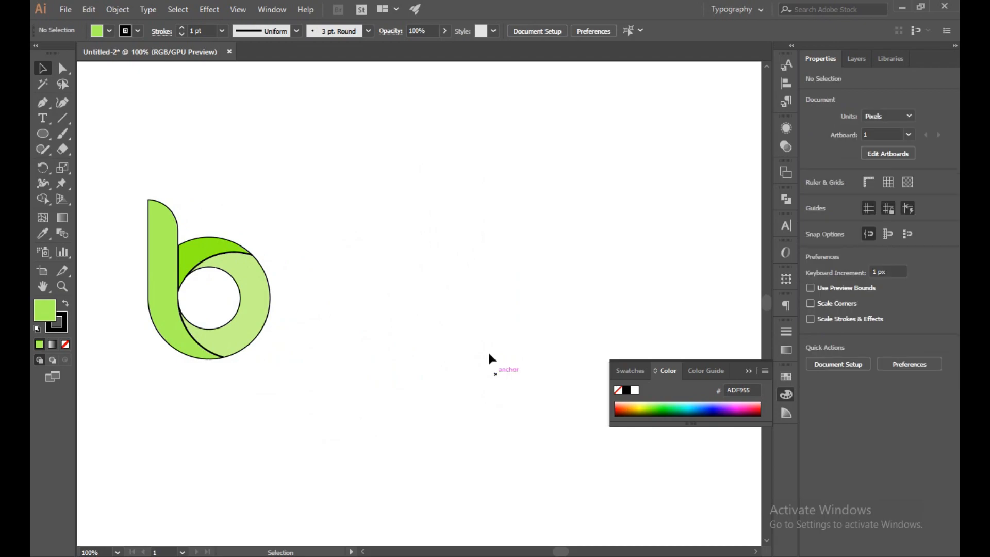
Strip the black strokes and eyedropper the upper arc's green onto the bowl
{"action": "left_click", "coordinate": [208, 277]}
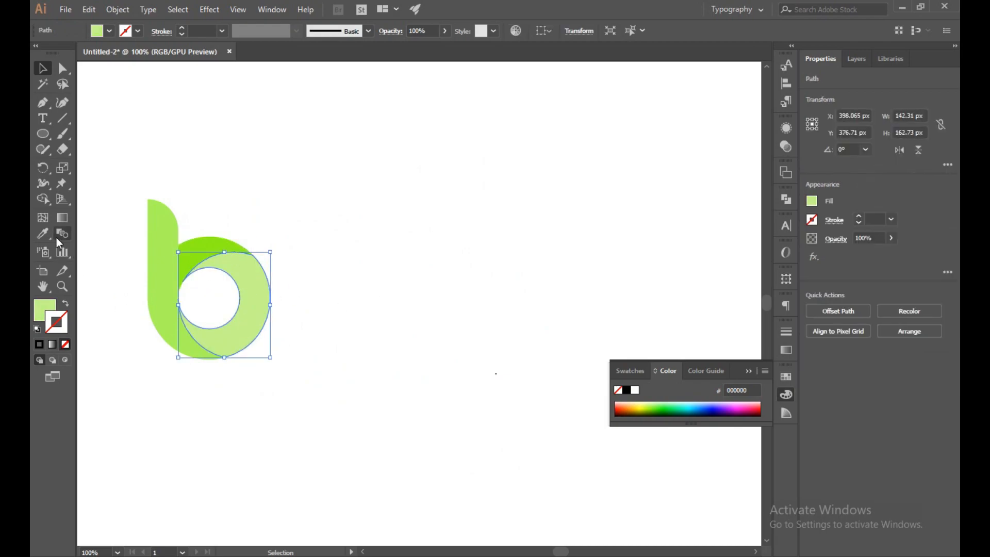
{"action": "left_click", "coordinate": [42, 233]}
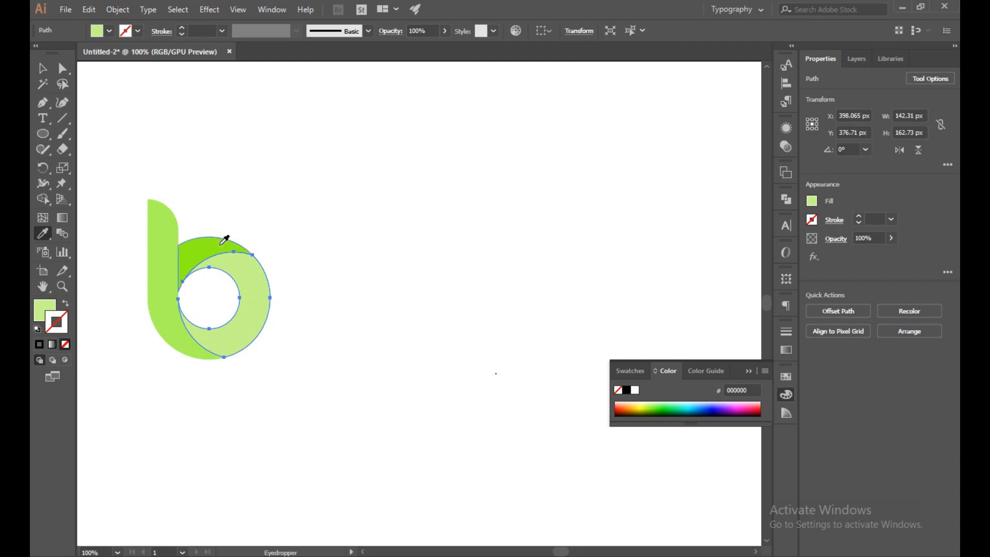
{"action": "left_click", "coordinate": [42, 69]}
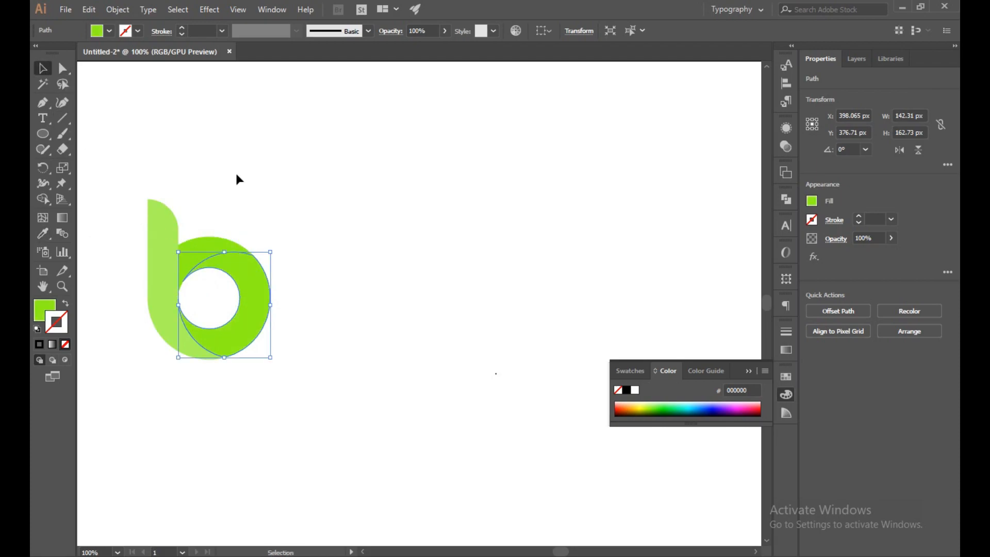
{"action": "double_click", "coordinate": [44, 303]}
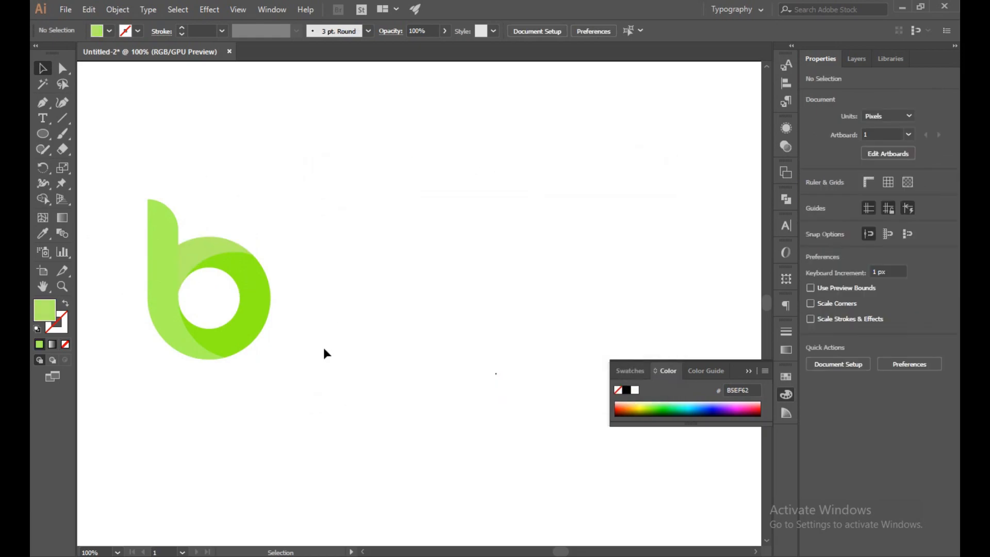
Pick a brighter green for the stem and a pale green for the upper arc via the Fill swatch
{"action": "double_click", "coordinate": [42, 310]}
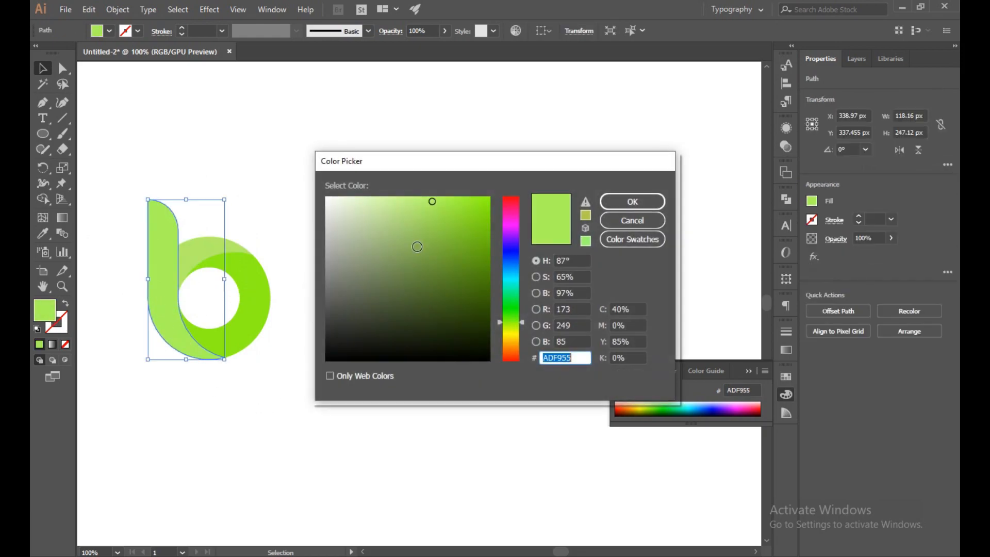
{"action": "left_click", "coordinate": [478, 208]}
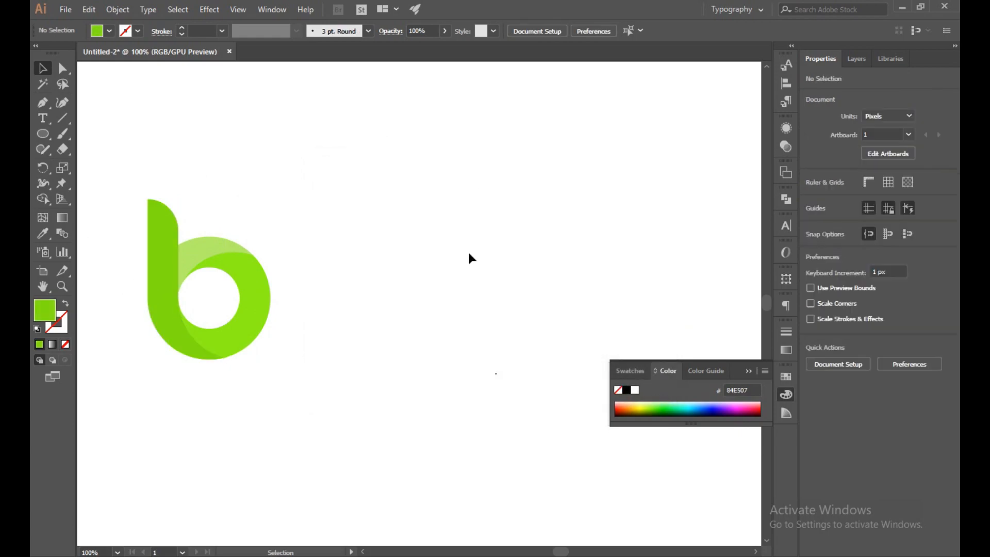
{"action": "mouse_move", "coordinate": [399, 368]}
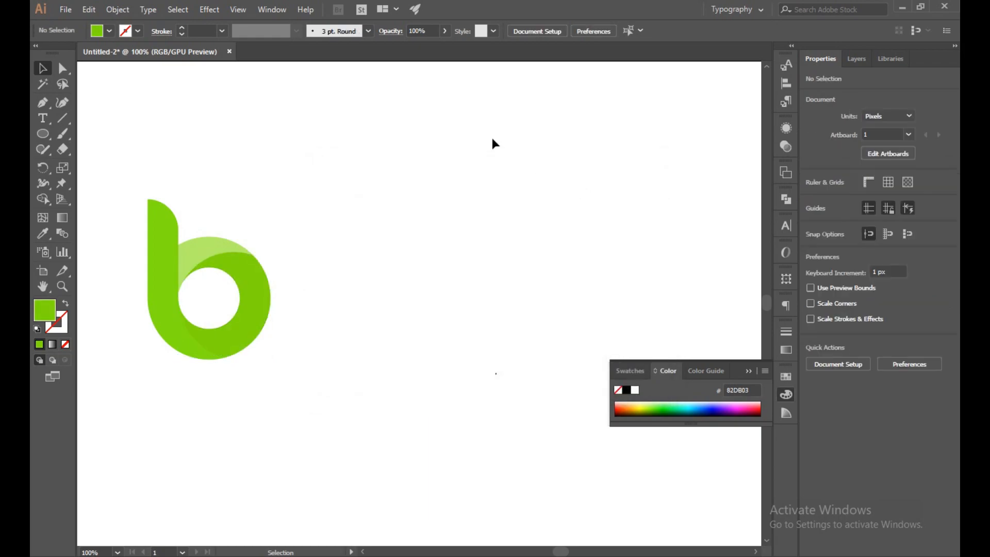
{"action": "mouse_move", "coordinate": [295, 242]}
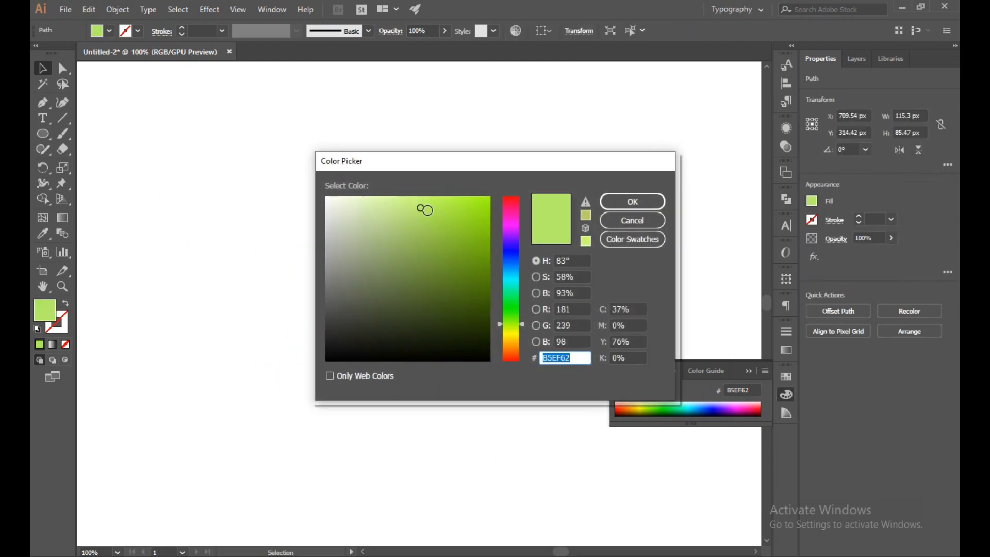
{"action": "left_click", "coordinate": [631, 201]}
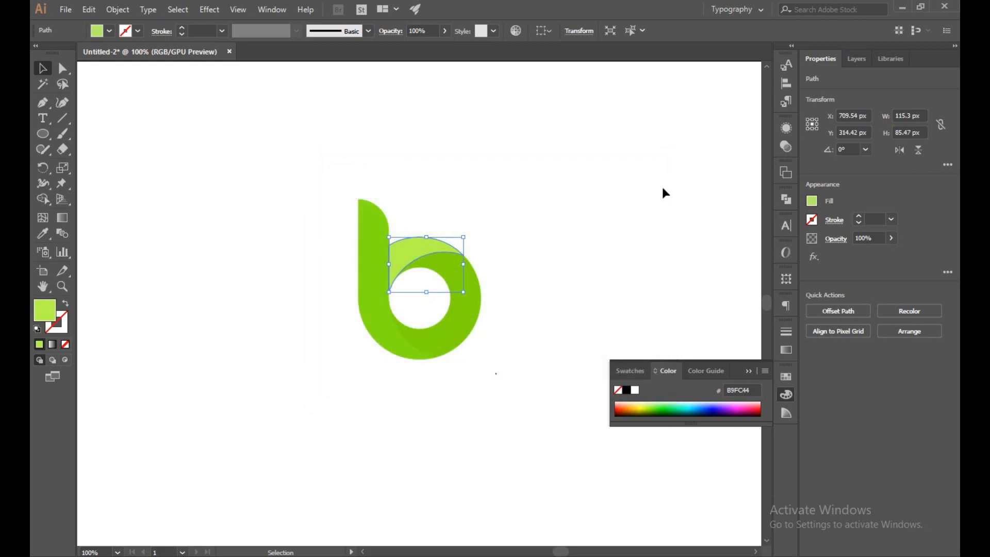
{"action": "left_click", "coordinate": [351, 433]}
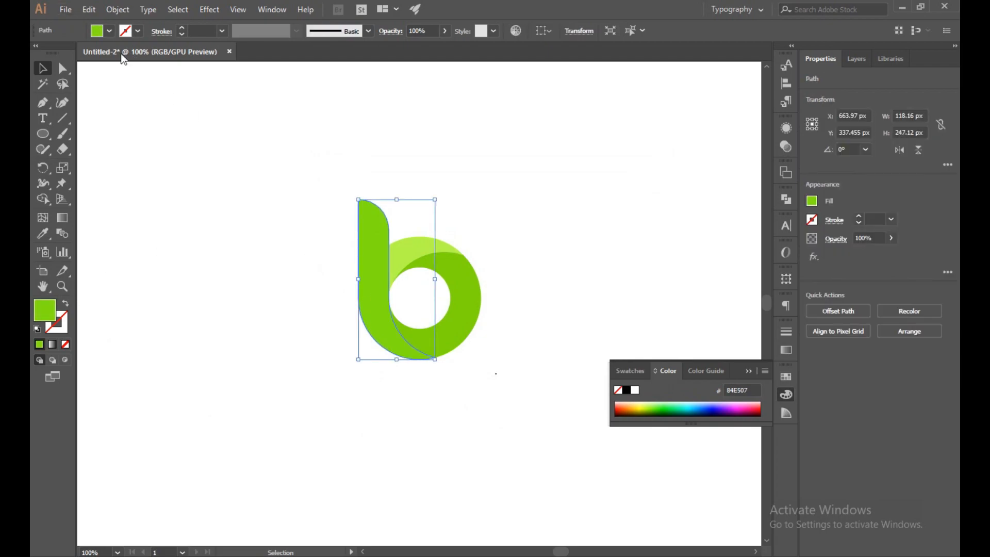
{"action": "mouse_move", "coordinate": [88, 9]}
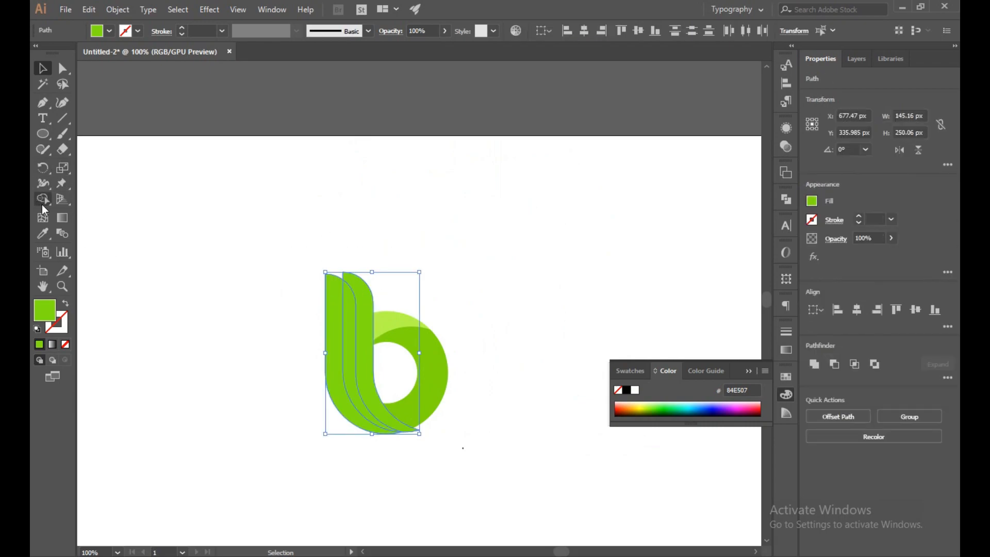
Divide the offset stem copies with Shape Builder and give a slice a vivid yellow-green
{"action": "left_click", "coordinate": [42, 199]}
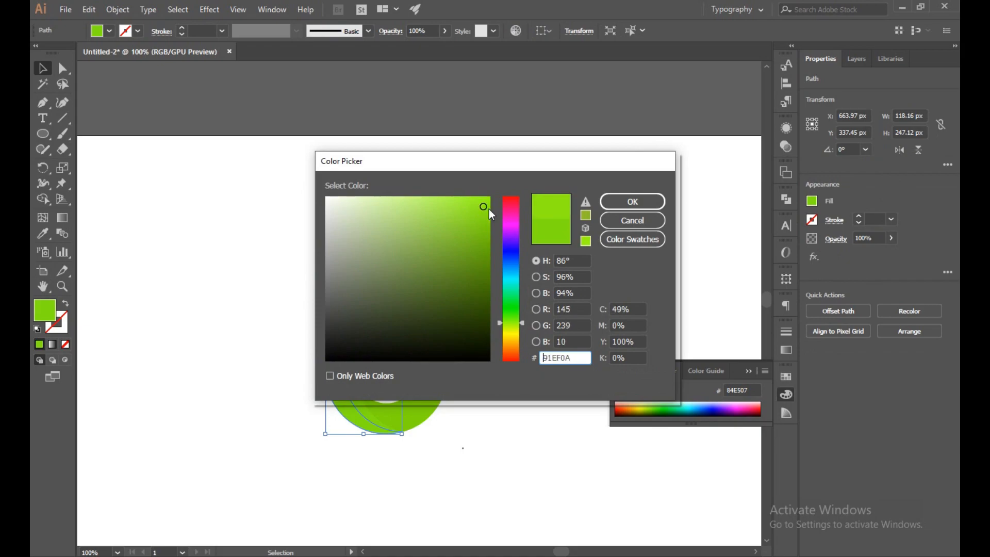
{"action": "left_click", "coordinate": [631, 201]}
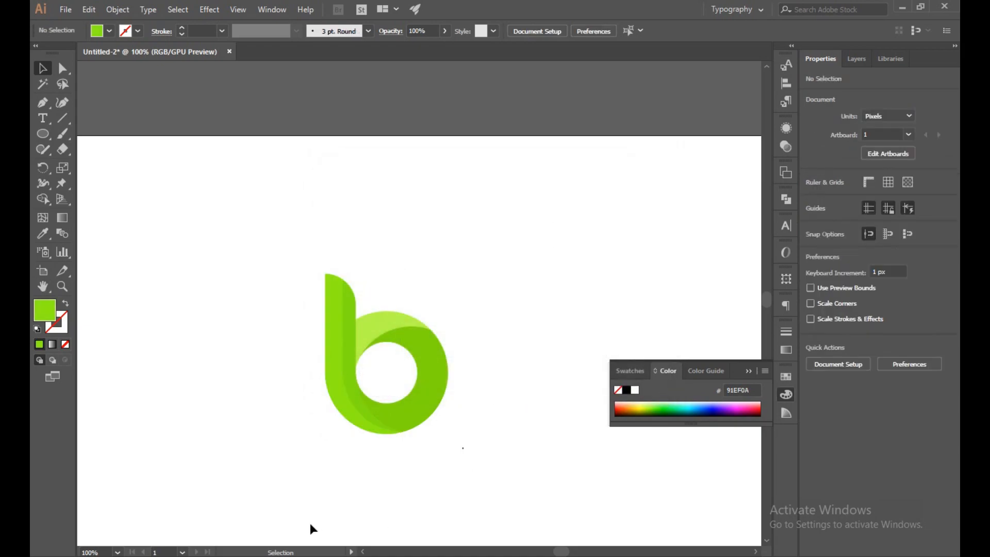
{"action": "left_click", "coordinate": [404, 378]}
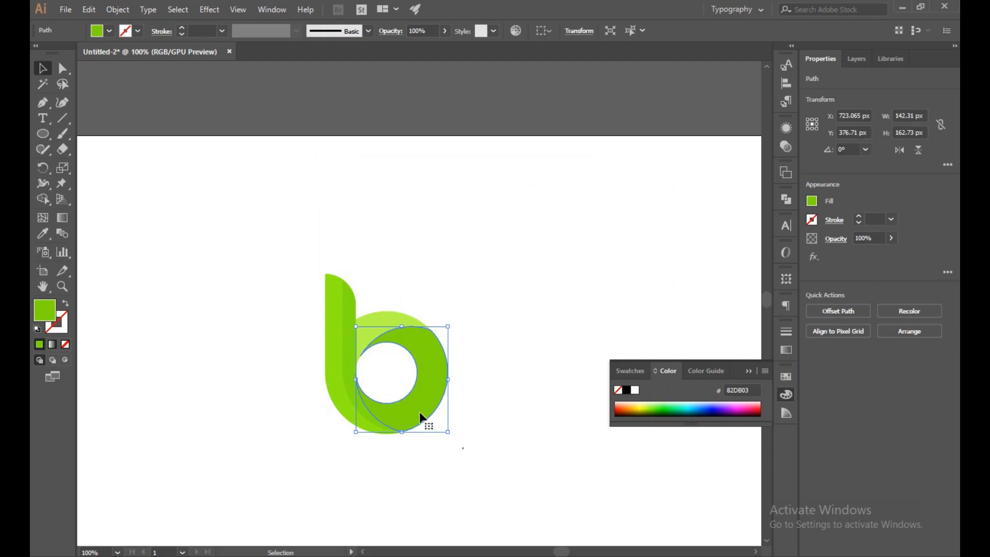
{"action": "left_click", "coordinate": [448, 377]}
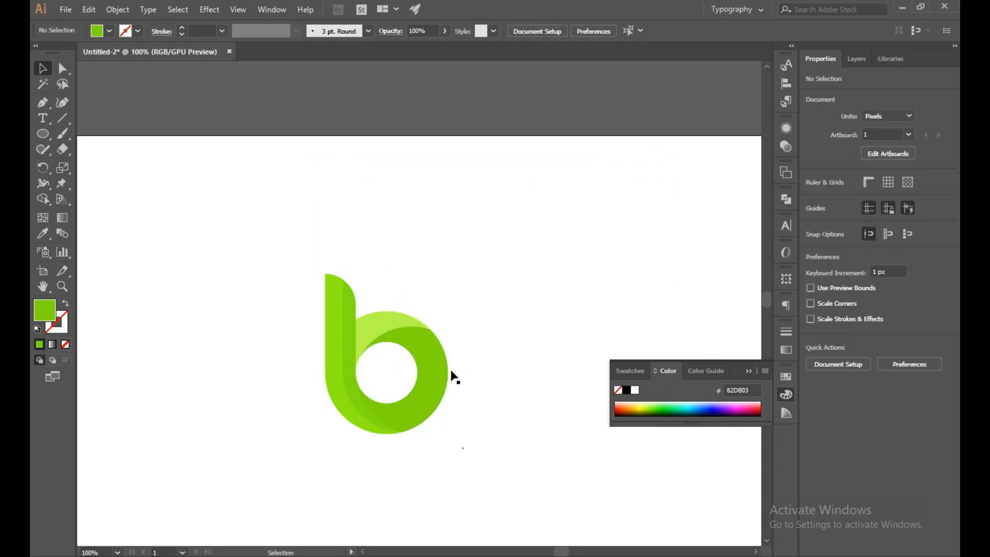
{"action": "left_click", "coordinate": [379, 329]}
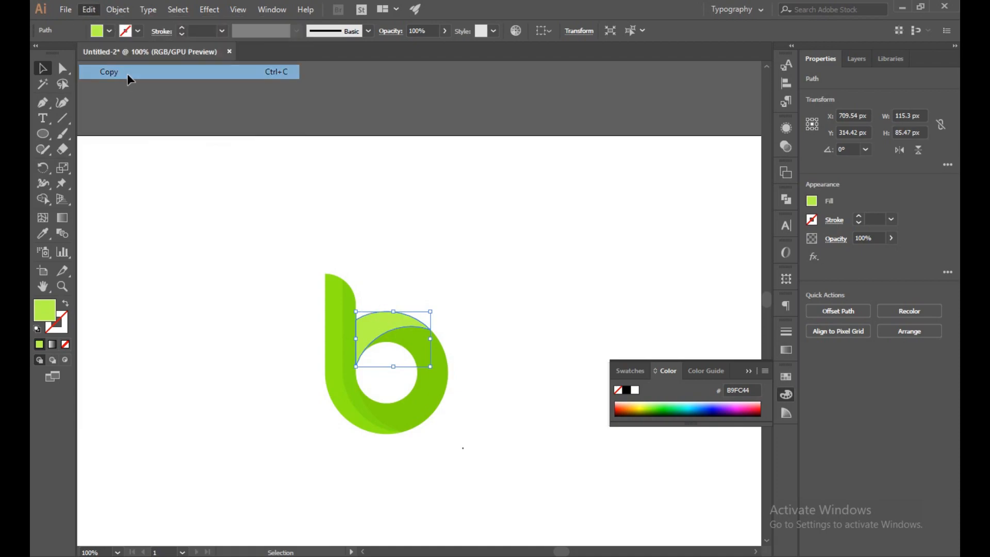
Copy and paste the upper arc in front, then divide the overlapping copies with Shape Builder
{"action": "left_click", "coordinate": [88, 9]}
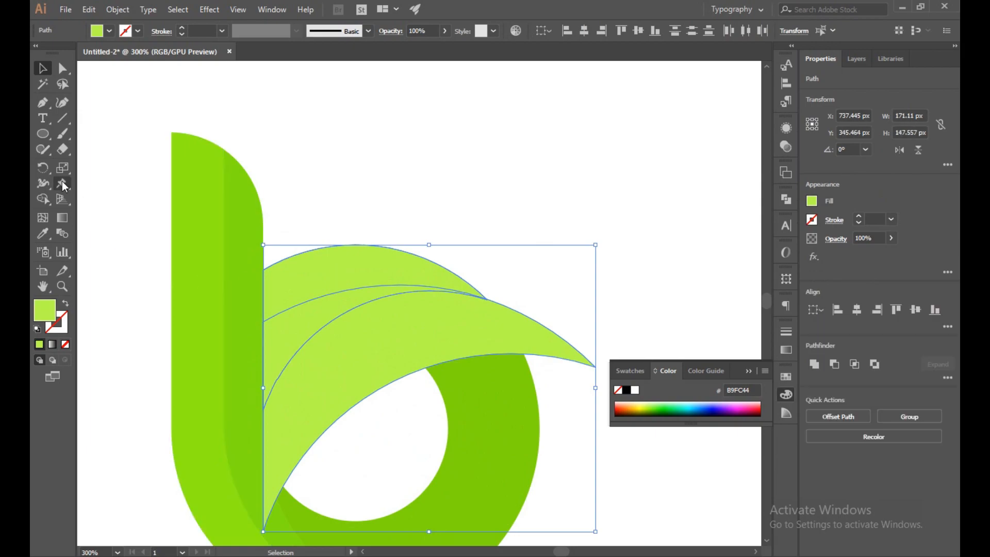
{"action": "left_click", "coordinate": [43, 199]}
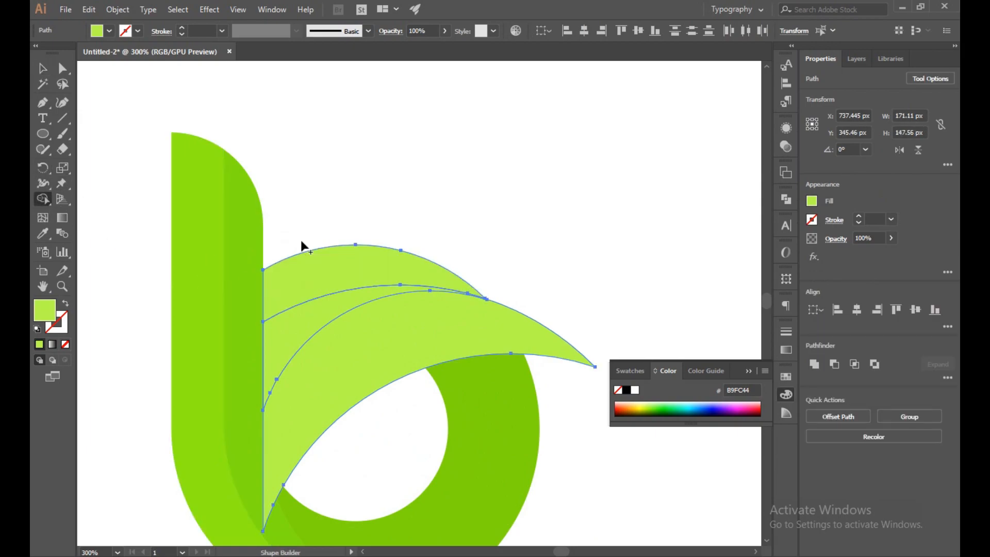
{"action": "left_click", "coordinate": [43, 68]}
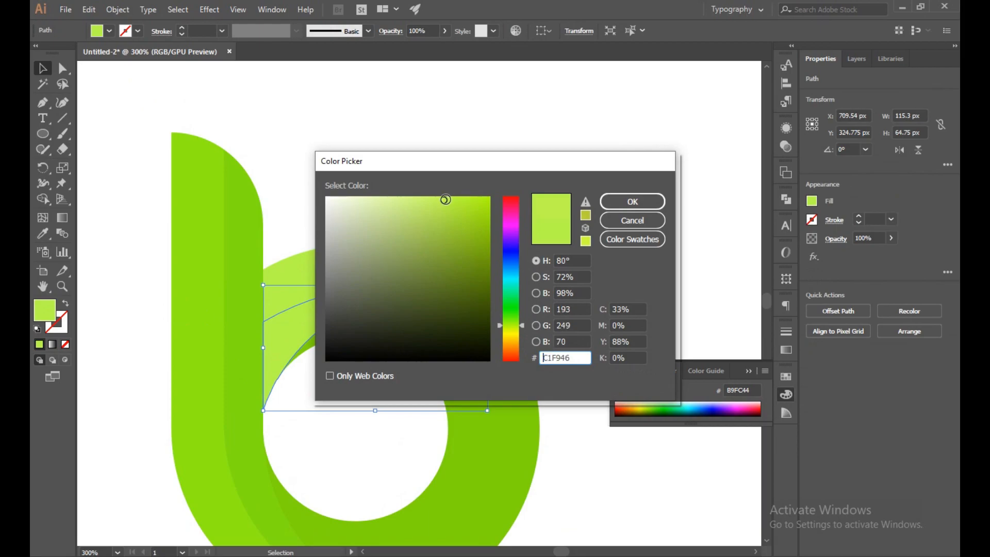
Give the lower arc slices progressively lighter greens through the Color Picker
{"action": "left_click", "coordinate": [469, 221]}
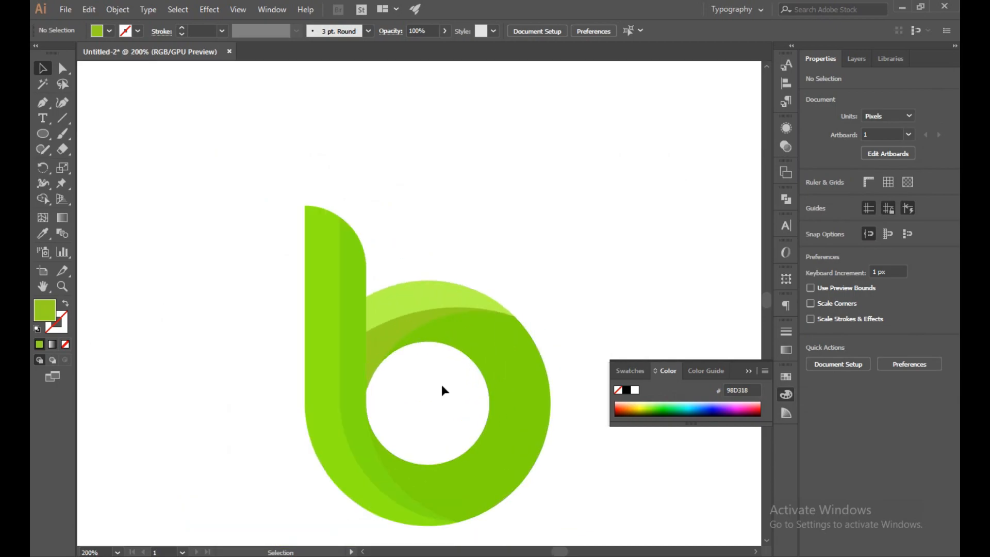
{"action": "double_click", "coordinate": [44, 309]}
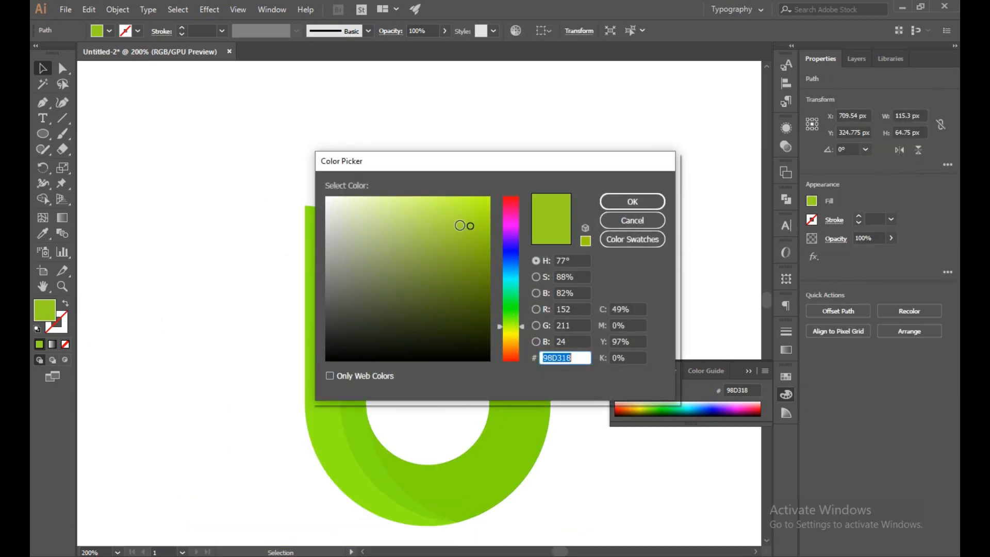
{"action": "left_click", "coordinate": [478, 208]}
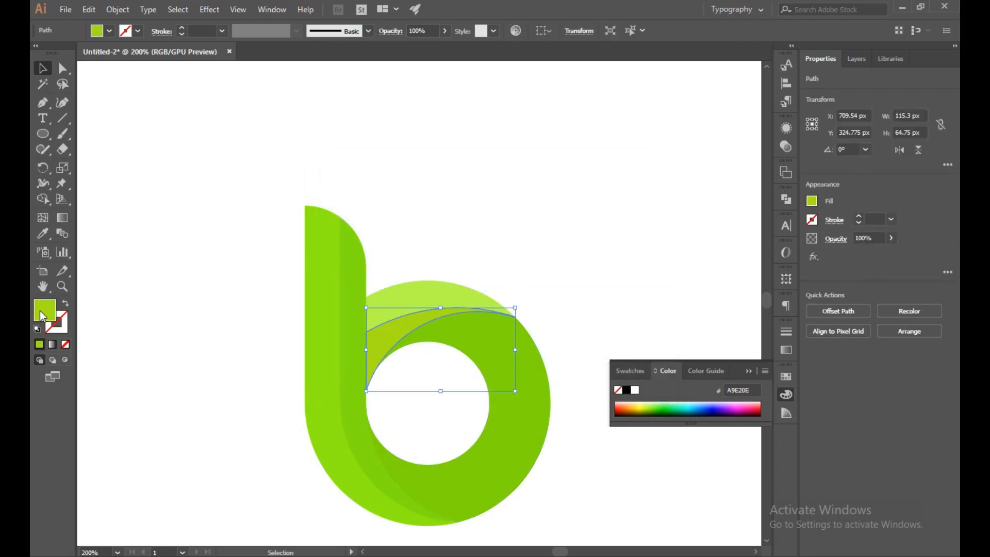
{"action": "double_click", "coordinate": [44, 308]}
{"action": "type", "text": "89EA0A"}
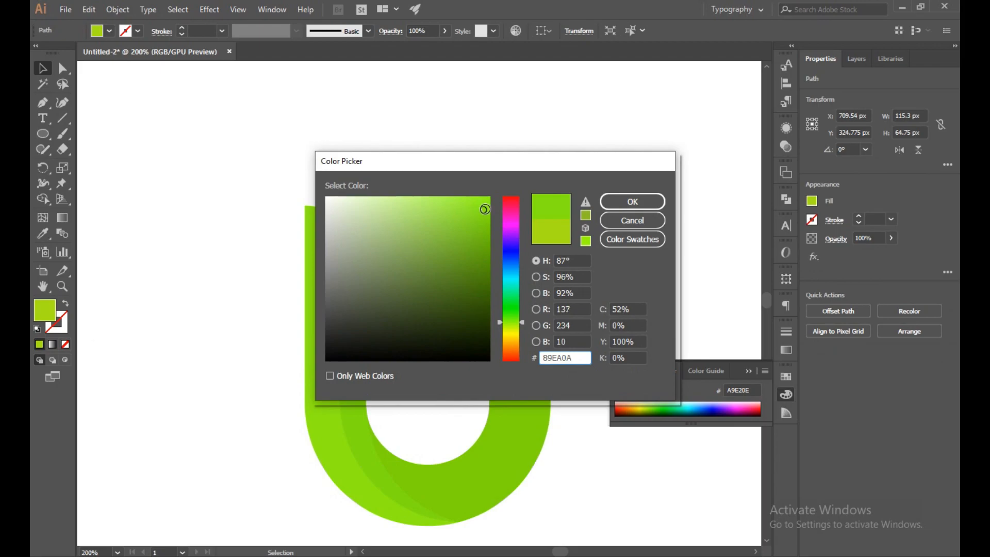
{"action": "left_click", "coordinate": [631, 201]}
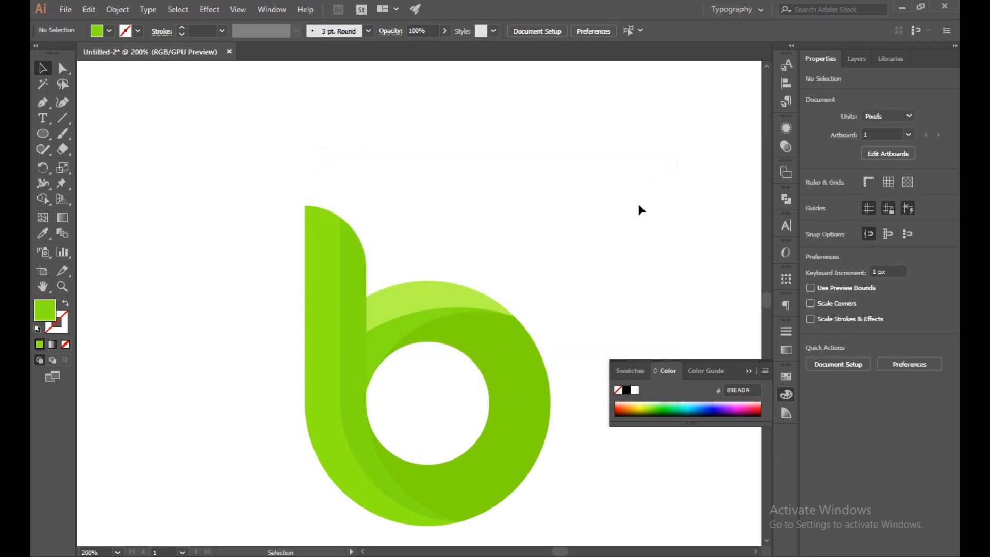
Fill the thin top sliver of the b with a pale green
{"action": "left_click", "coordinate": [439, 306]}
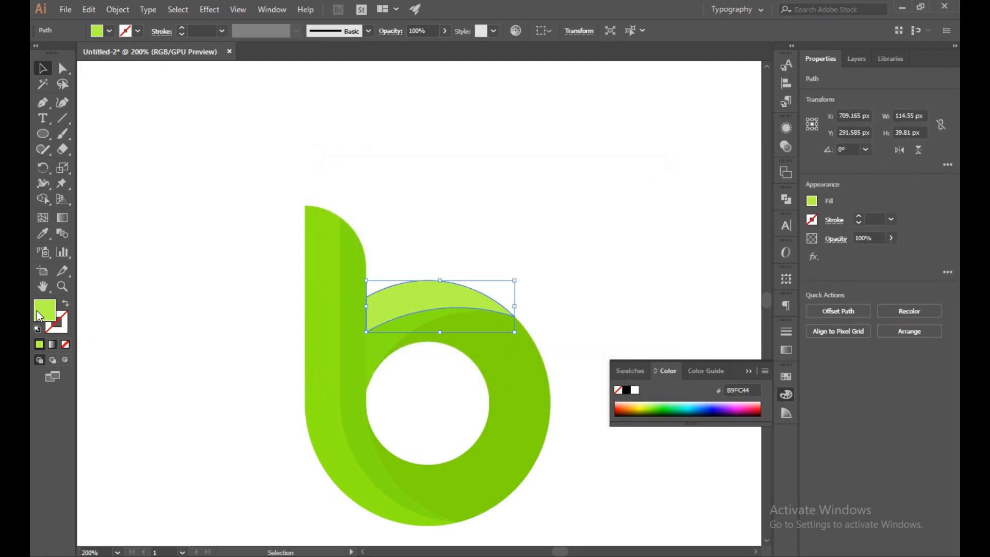
{"action": "double_click", "coordinate": [45, 308]}
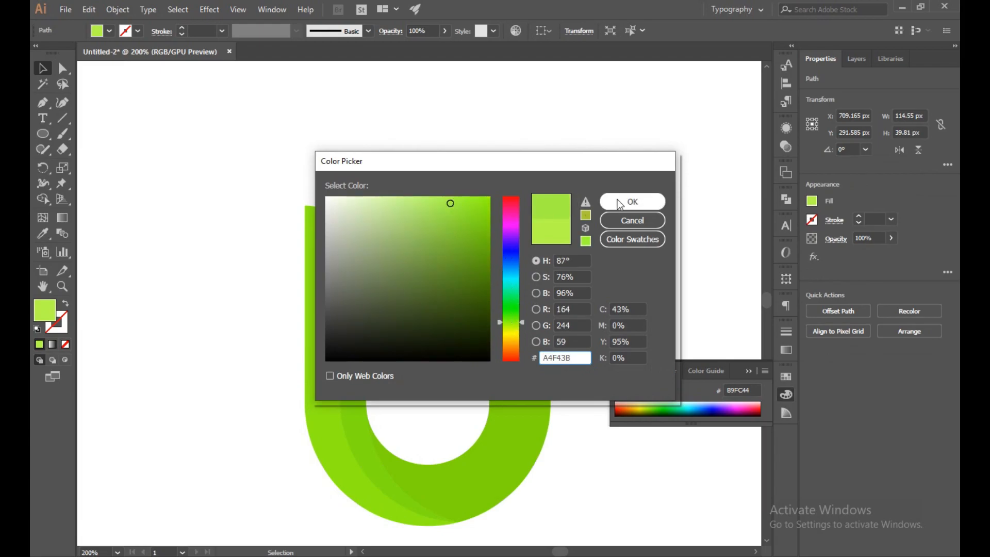
{"action": "left_click", "coordinate": [631, 201]}
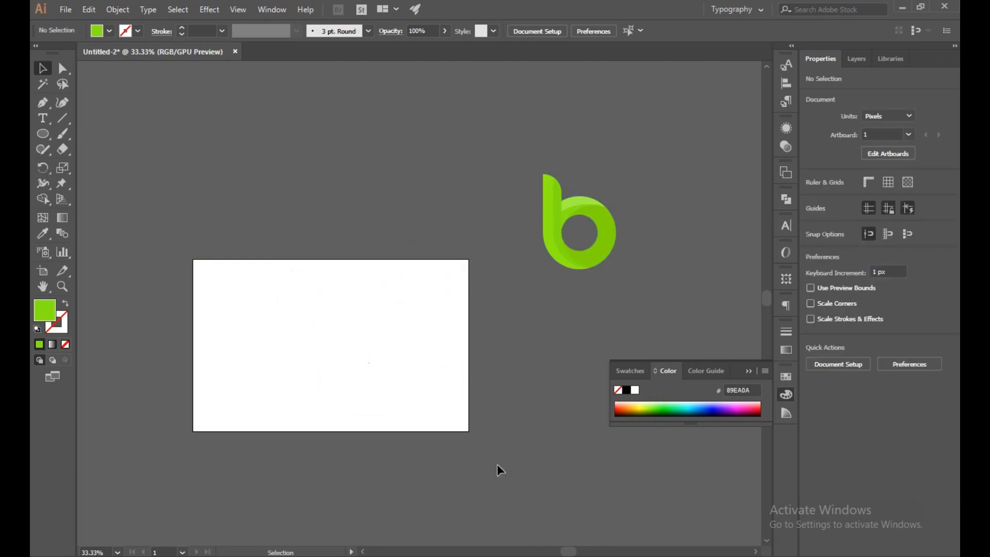
{"action": "mouse_move", "coordinate": [43, 134]}
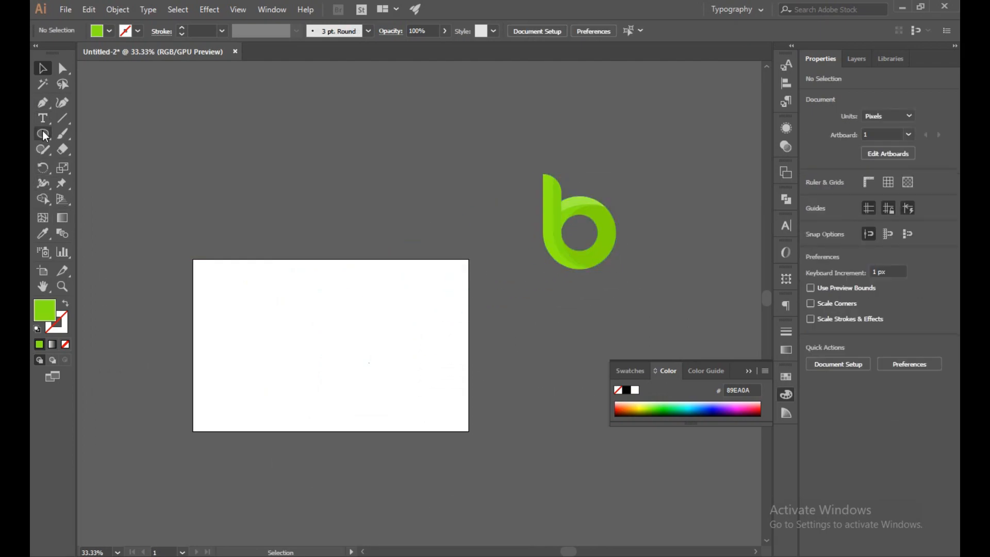
{"action": "mouse_move", "coordinate": [192, 267]}
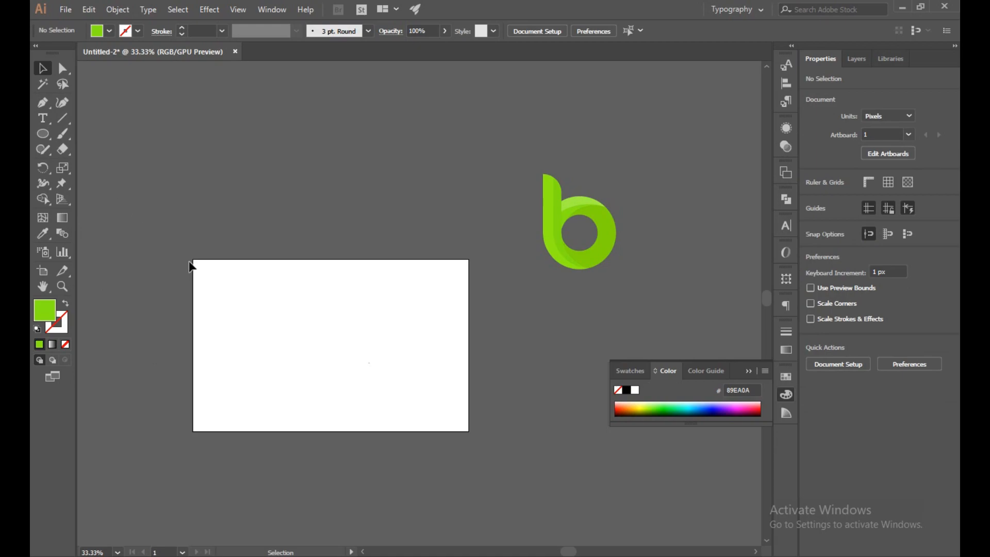
Draw a 1280×800 artboard rectangle with a white-to-light-grey linear gradient fill
{"action": "left_click", "coordinate": [43, 134]}
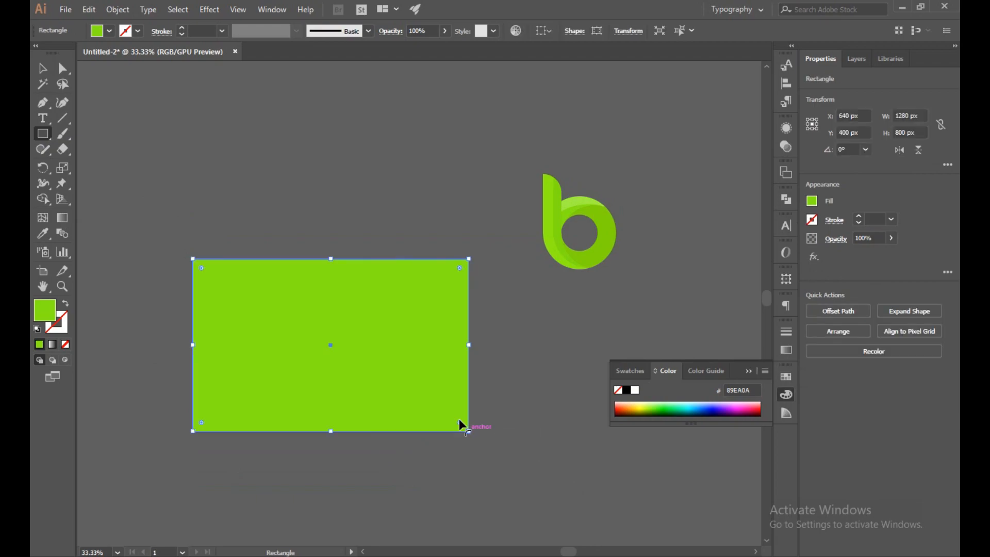
{"action": "left_click", "coordinate": [43, 67]}
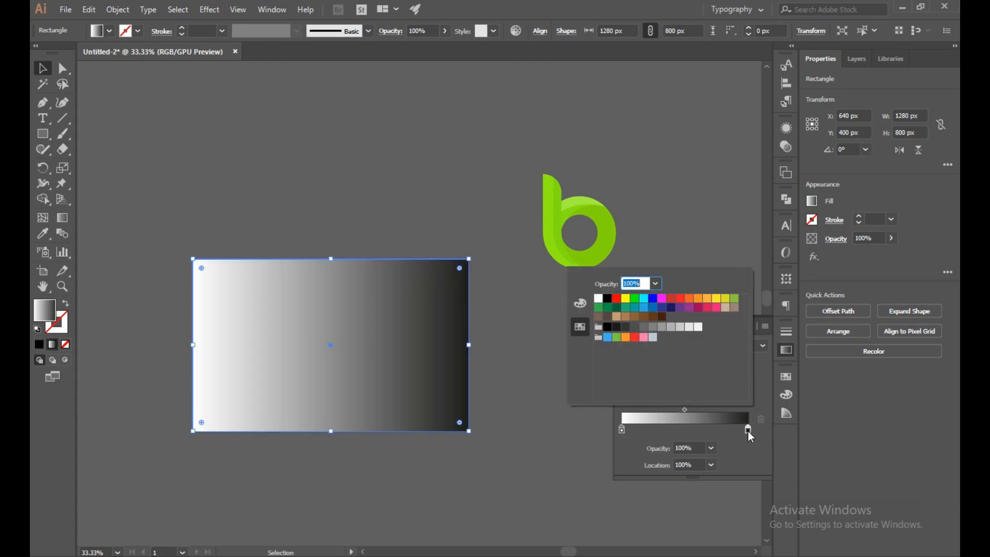
{"action": "left_click", "coordinate": [689, 327]}
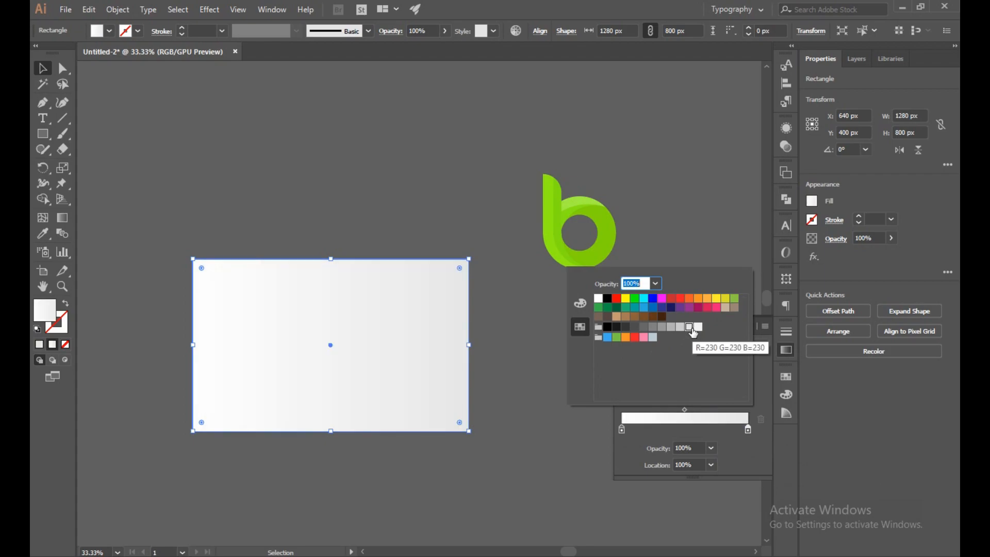
{"action": "mouse_move", "coordinate": [680, 338]}
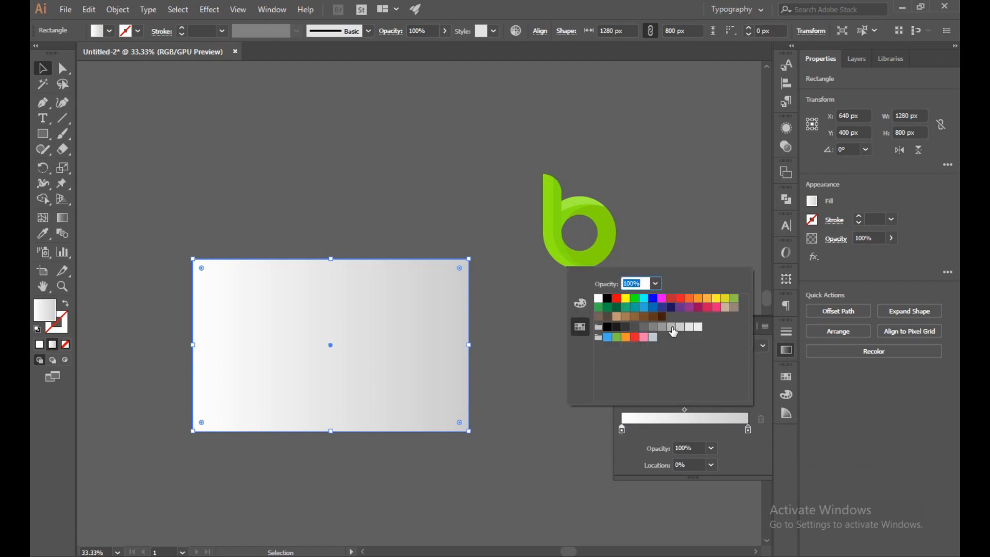
{"action": "left_click", "coordinate": [661, 326]}
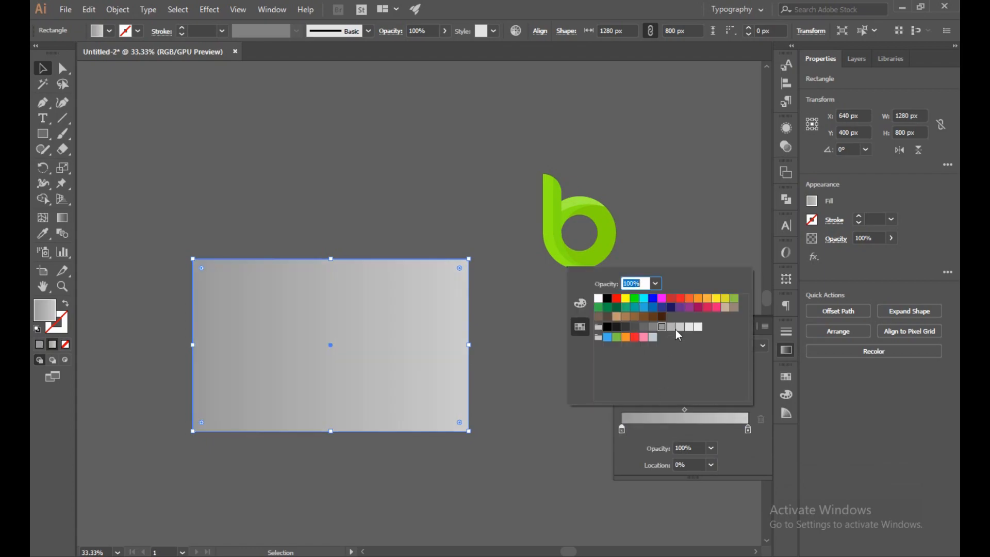
{"action": "left_click", "coordinate": [680, 326]}
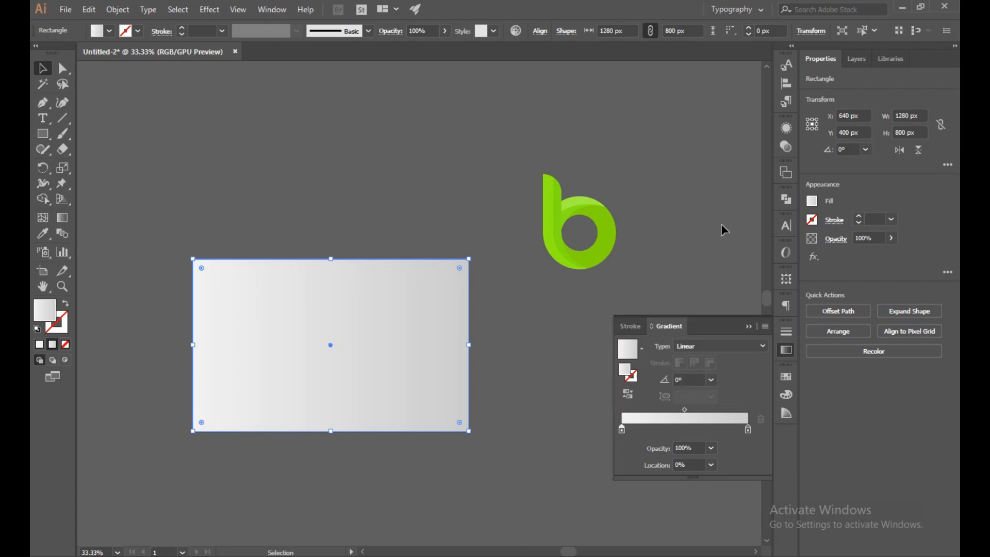
Move the b logo onto the artboard, bring it to front, and select the background to darken it
{"action": "left_click", "coordinate": [88, 9]}
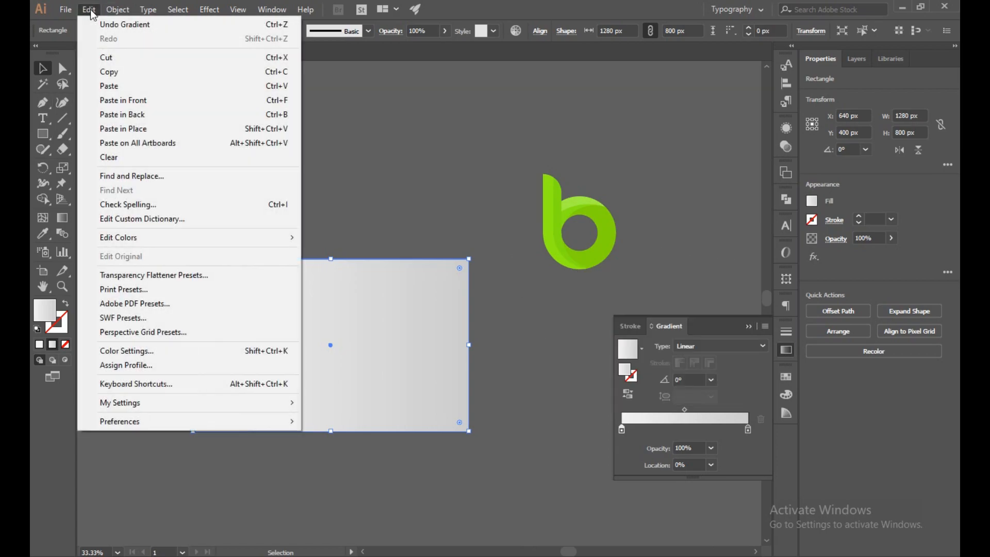
{"action": "left_click", "coordinate": [118, 9]}
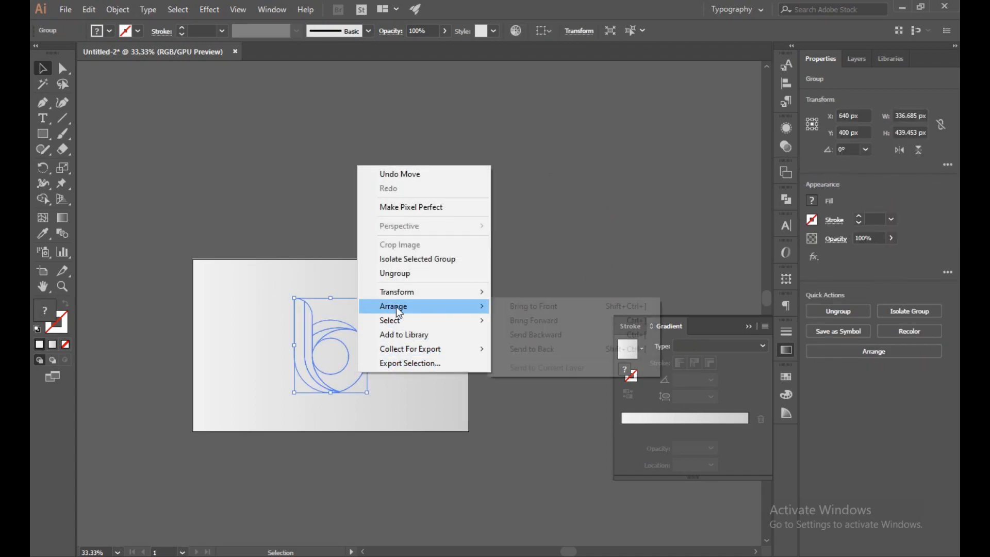
{"action": "left_click", "coordinate": [448, 503]}
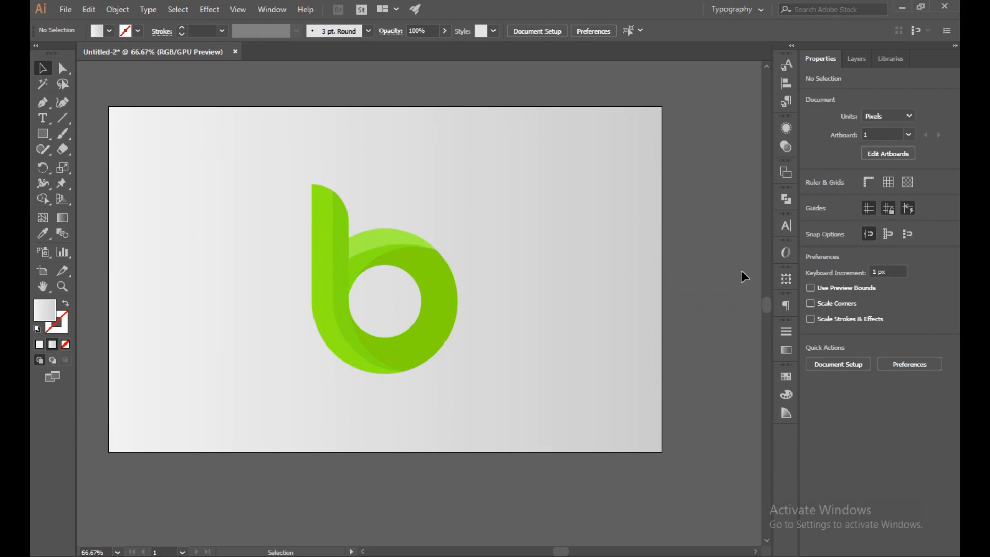
{"action": "left_click", "coordinate": [383, 278]}
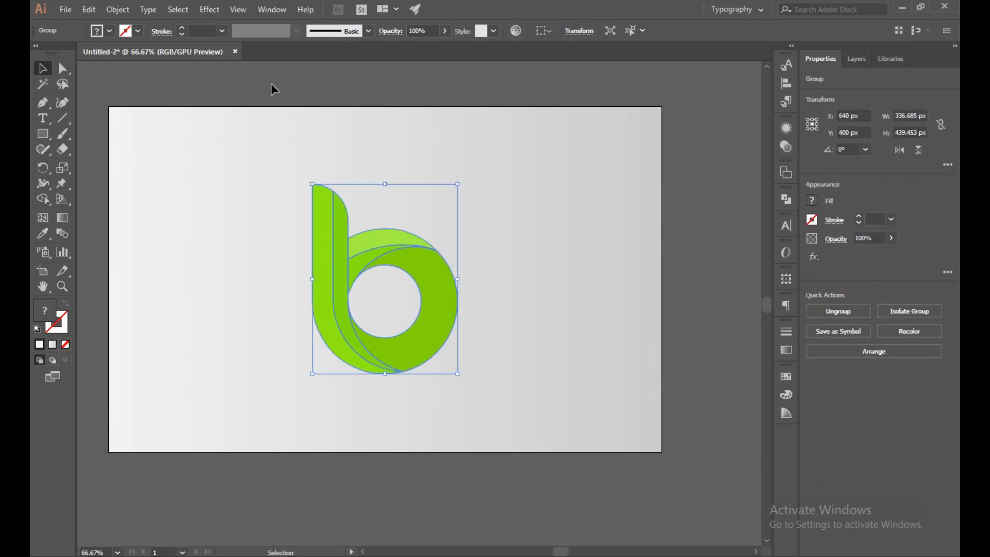
{"action": "left_click", "coordinate": [117, 9]}
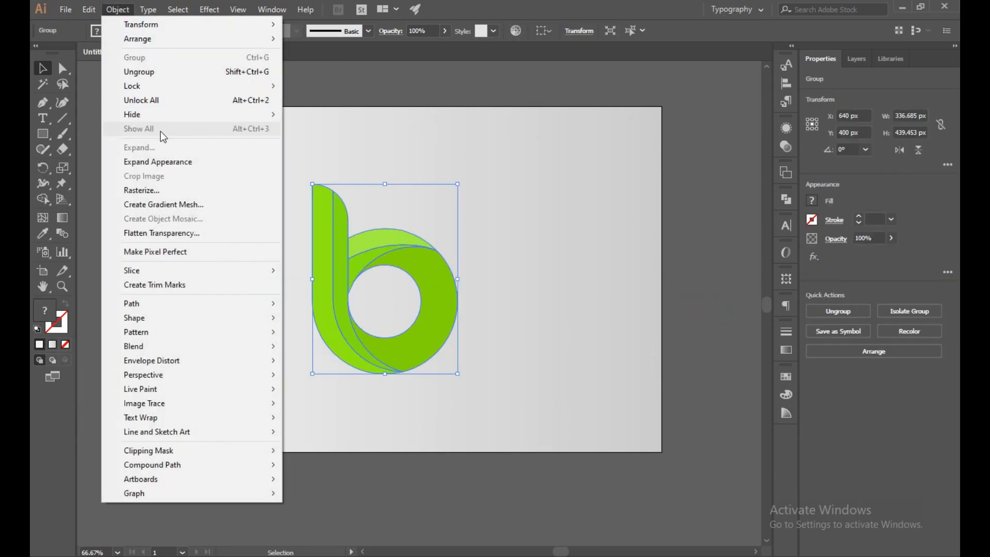
{"action": "mouse_move", "coordinate": [145, 99]}
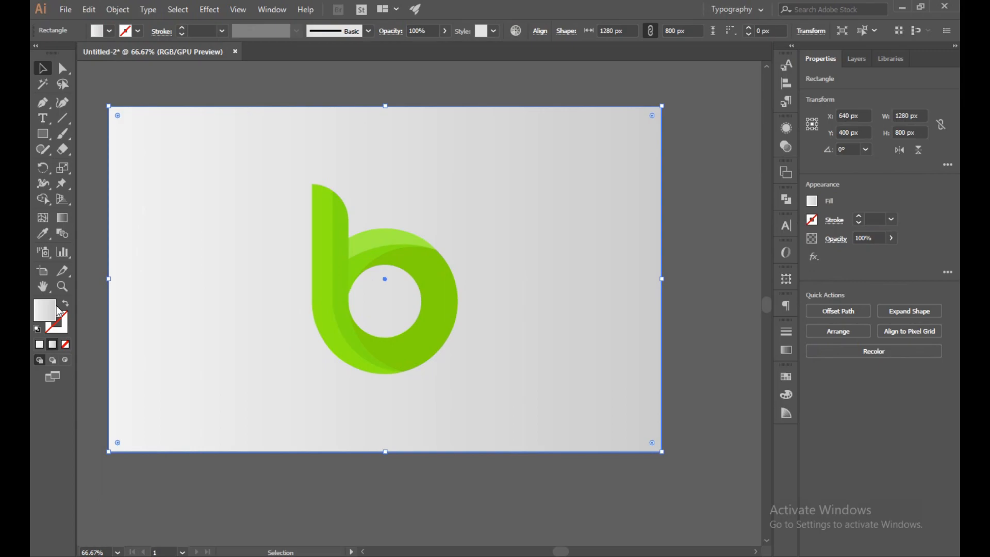
{"action": "left_click", "coordinate": [545, 351]}
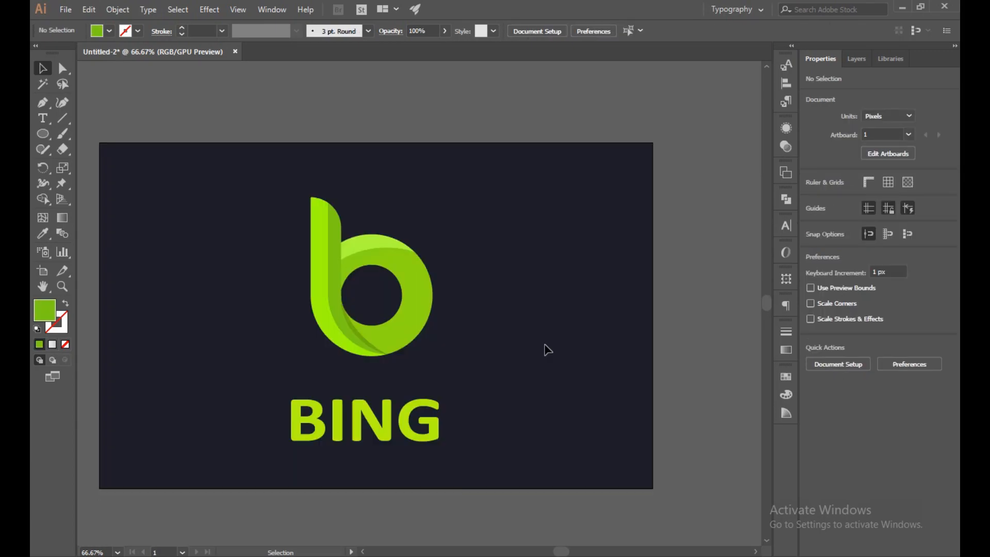